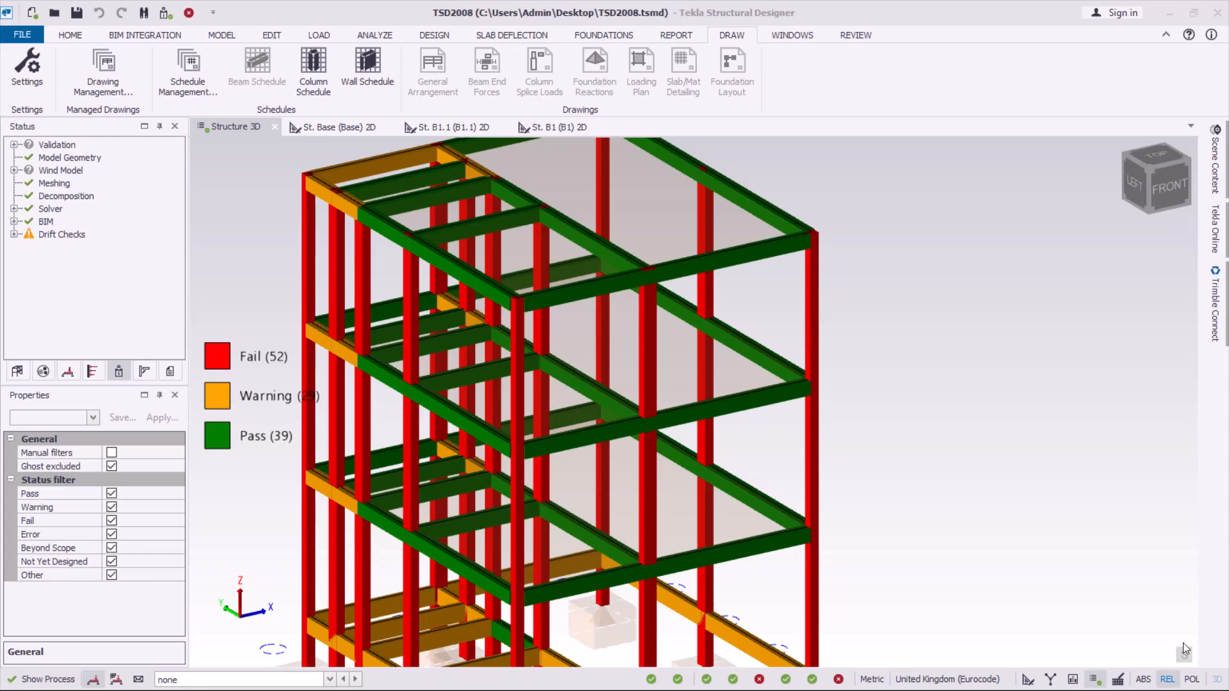
{"action": "mouse_move", "coordinate": [1185, 648]}
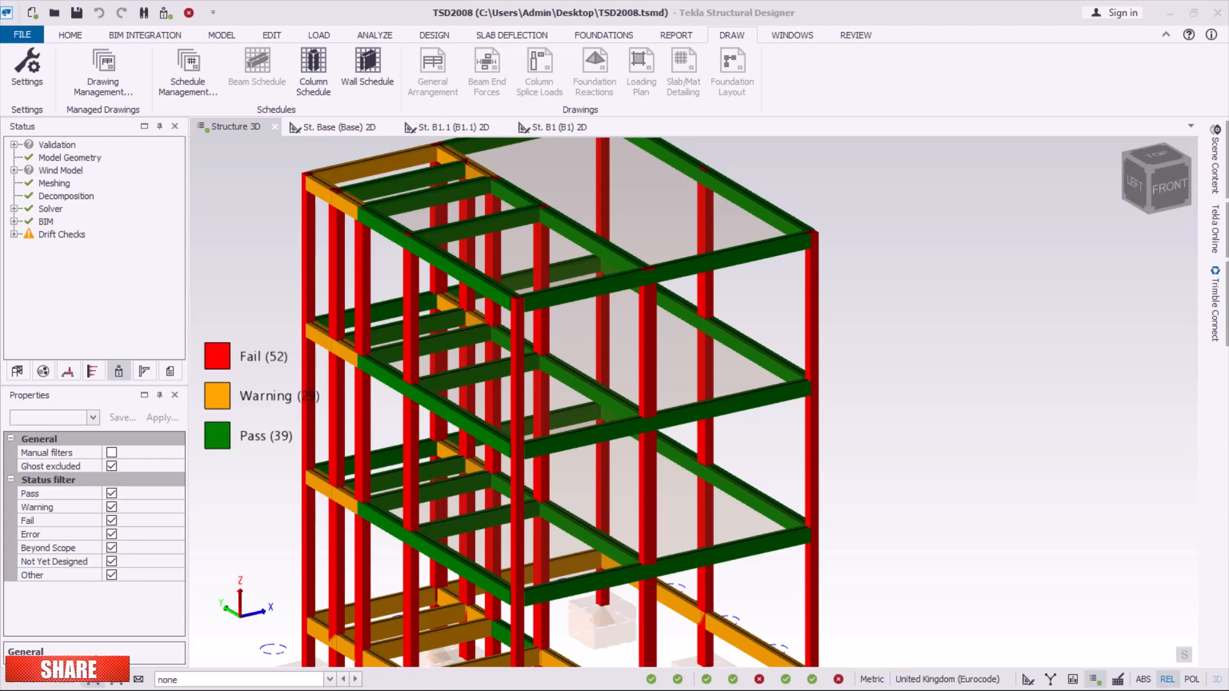
{"action": "mouse_move", "coordinate": [888, 657]}
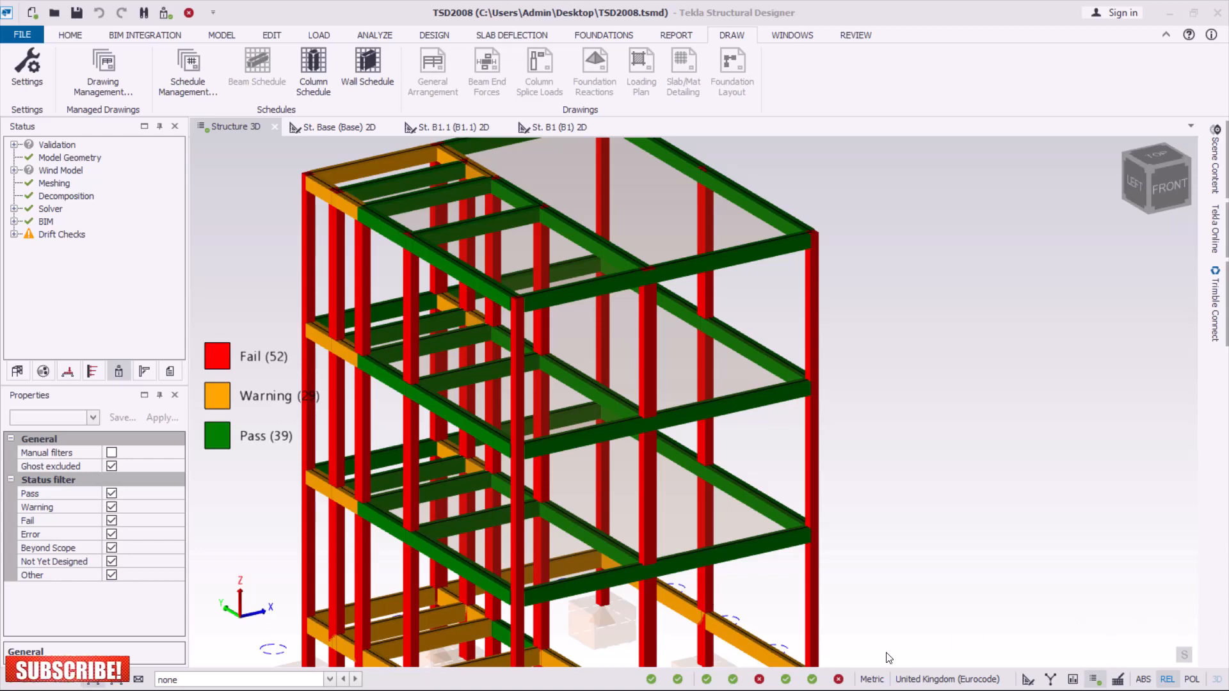
{"action": "mouse_move", "coordinate": [855, 35]}
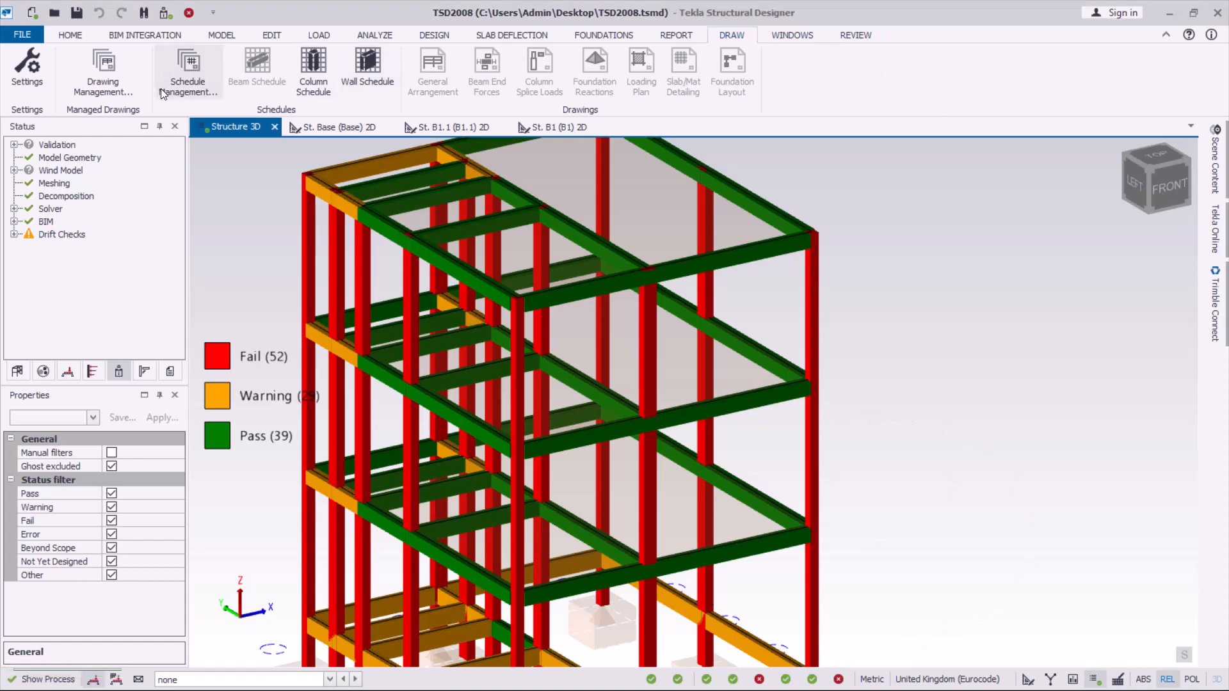
{"action": "mouse_move", "coordinate": [187, 69]}
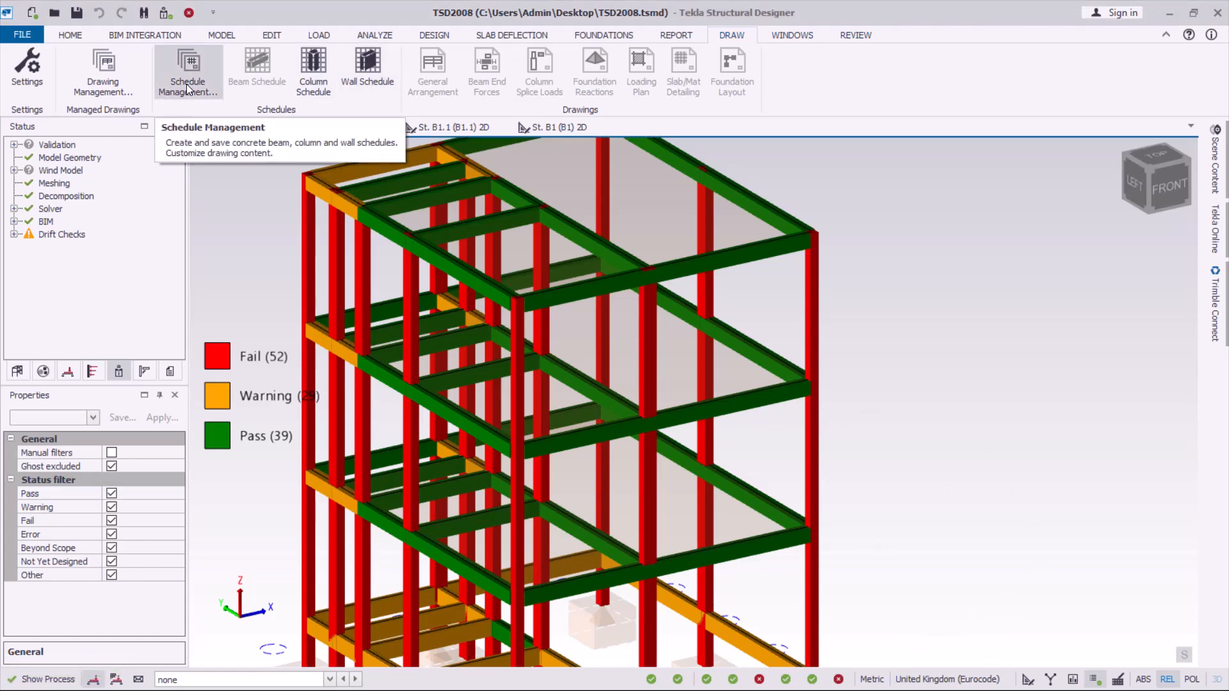
Review the schedule drawing variants under Draw and keep Concrete Beam Schedule selected.
{"action": "left_click", "coordinate": [187, 71]}
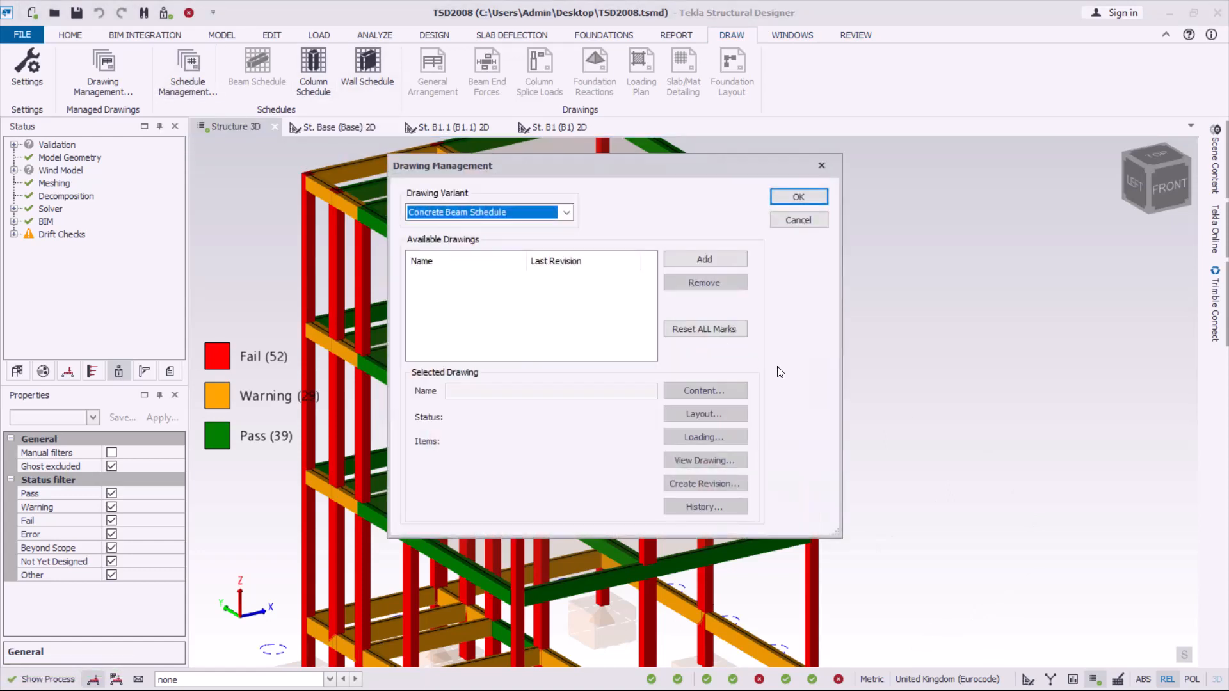
{"action": "mouse_move", "coordinate": [737, 344]}
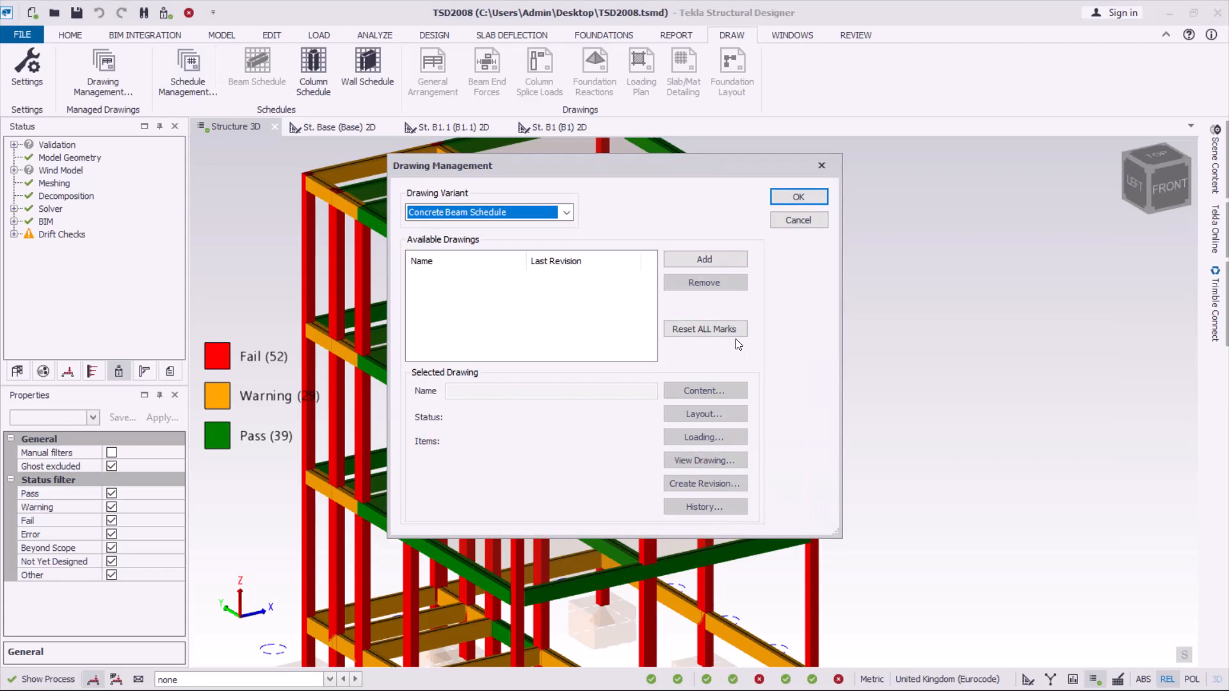
{"action": "left_click", "coordinate": [564, 211]}
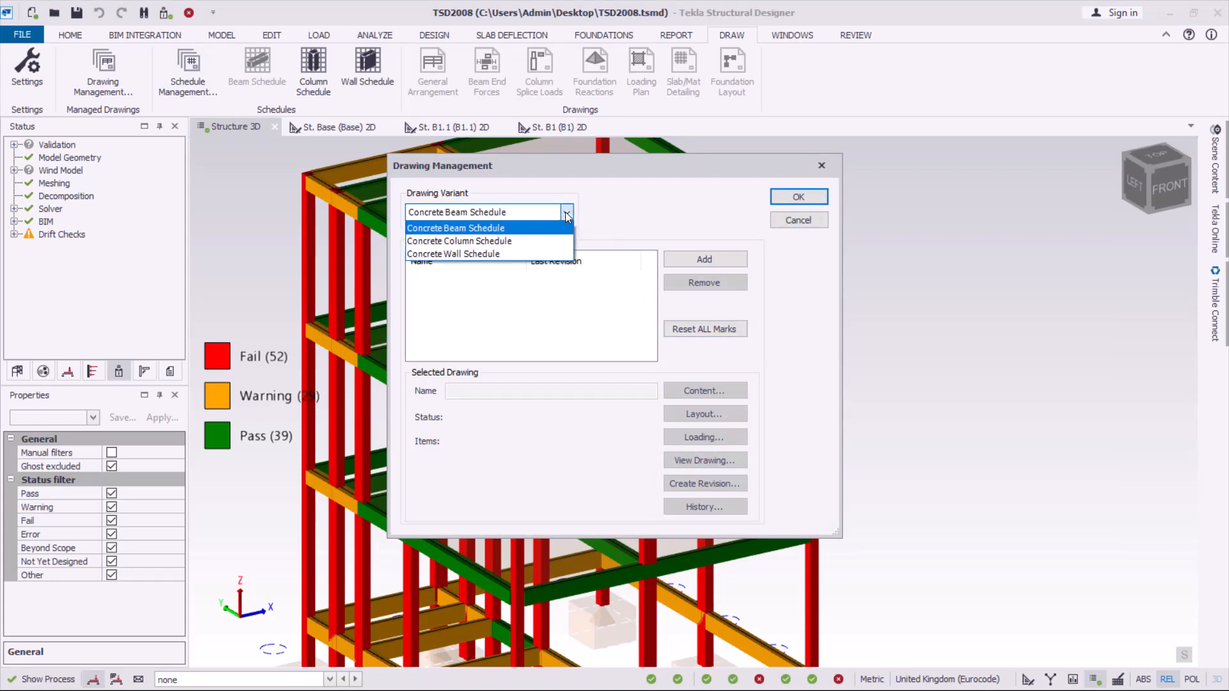
{"action": "mouse_move", "coordinate": [473, 235]}
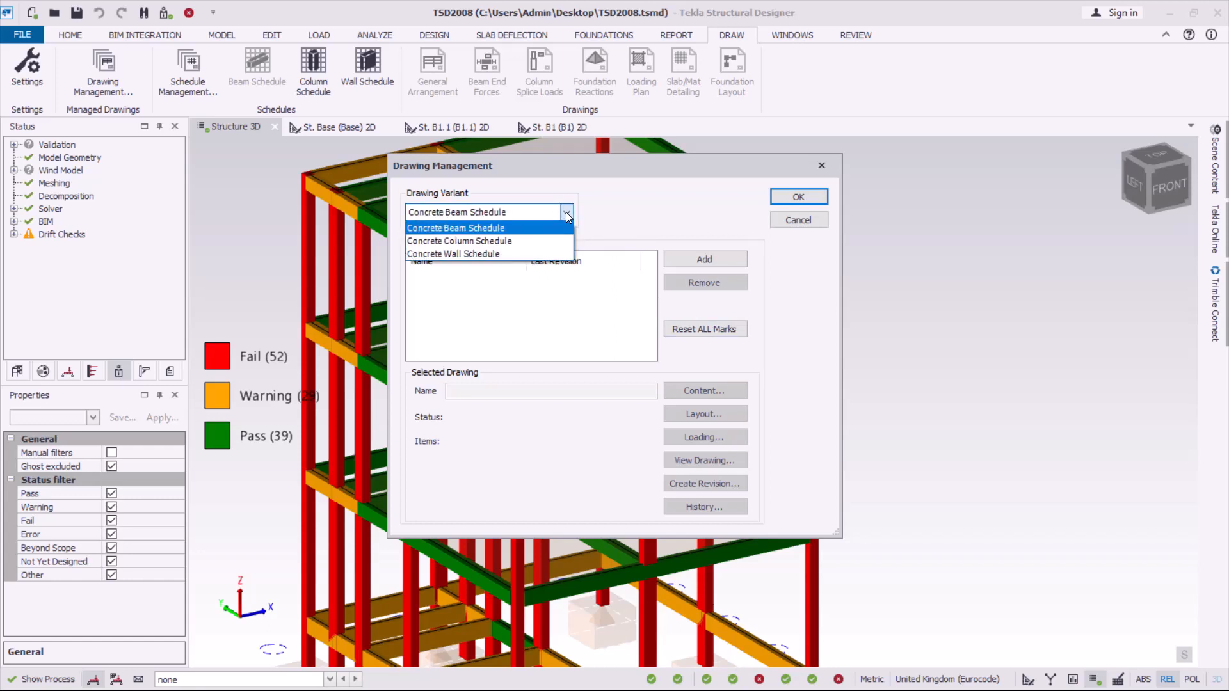
{"action": "mouse_move", "coordinate": [492, 240]}
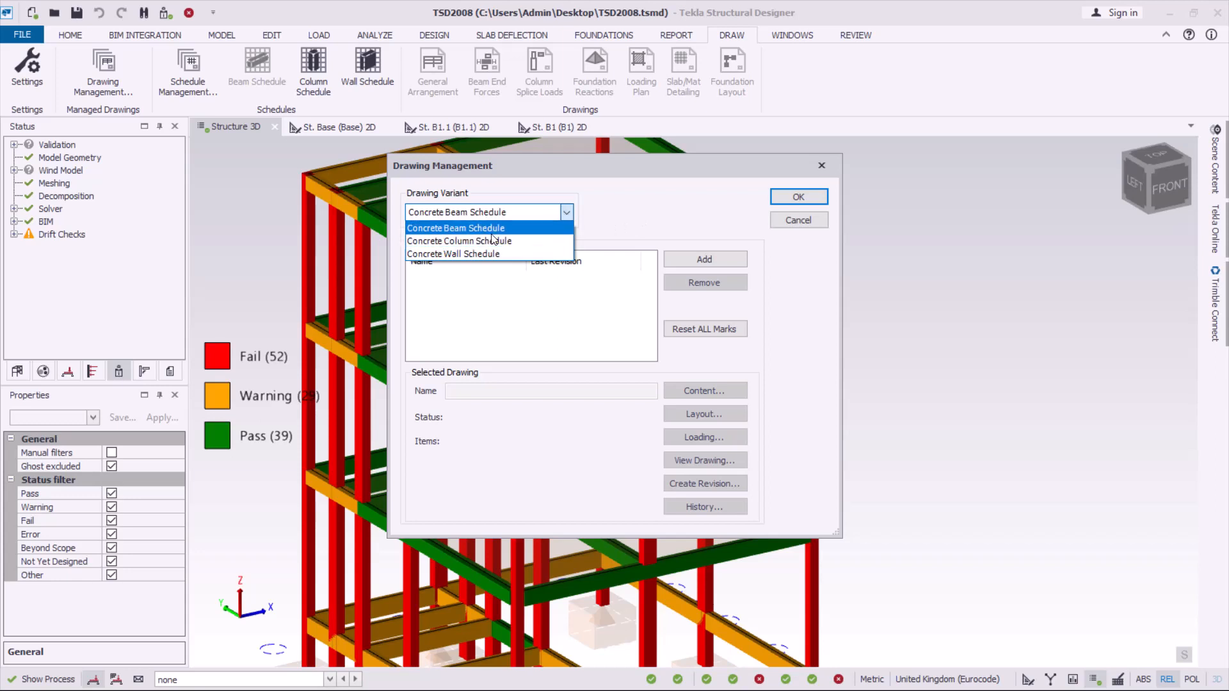
{"action": "mouse_move", "coordinate": [458, 241]}
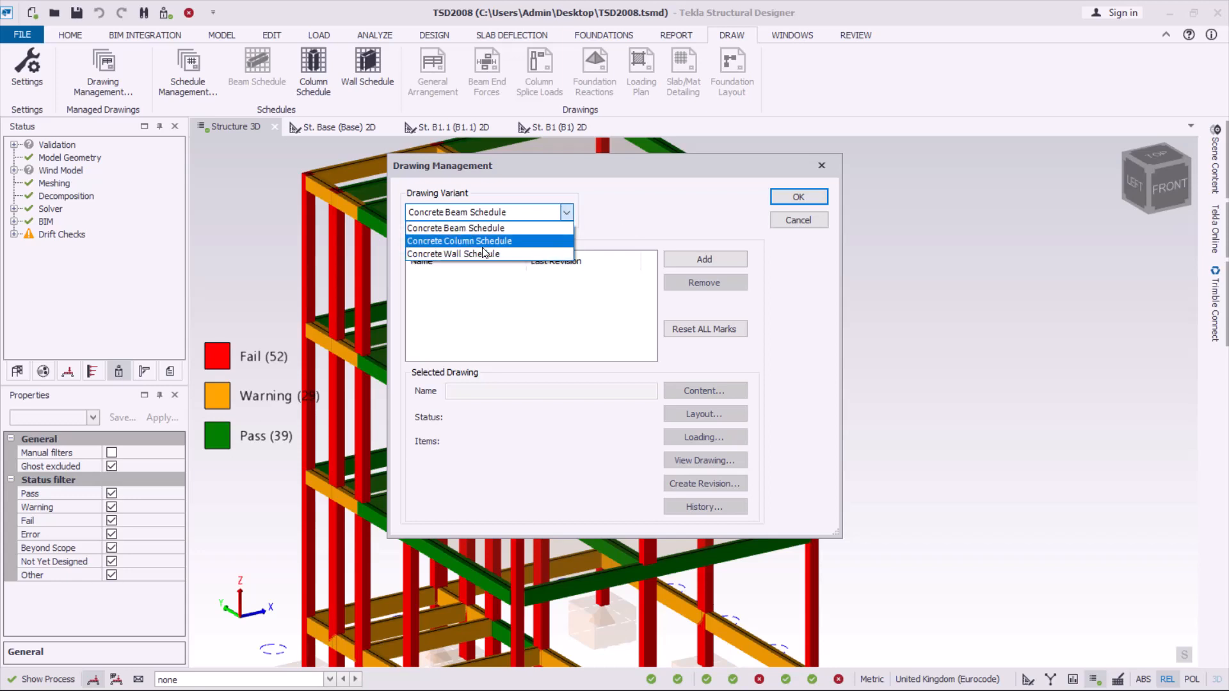
{"action": "mouse_move", "coordinate": [455, 228]}
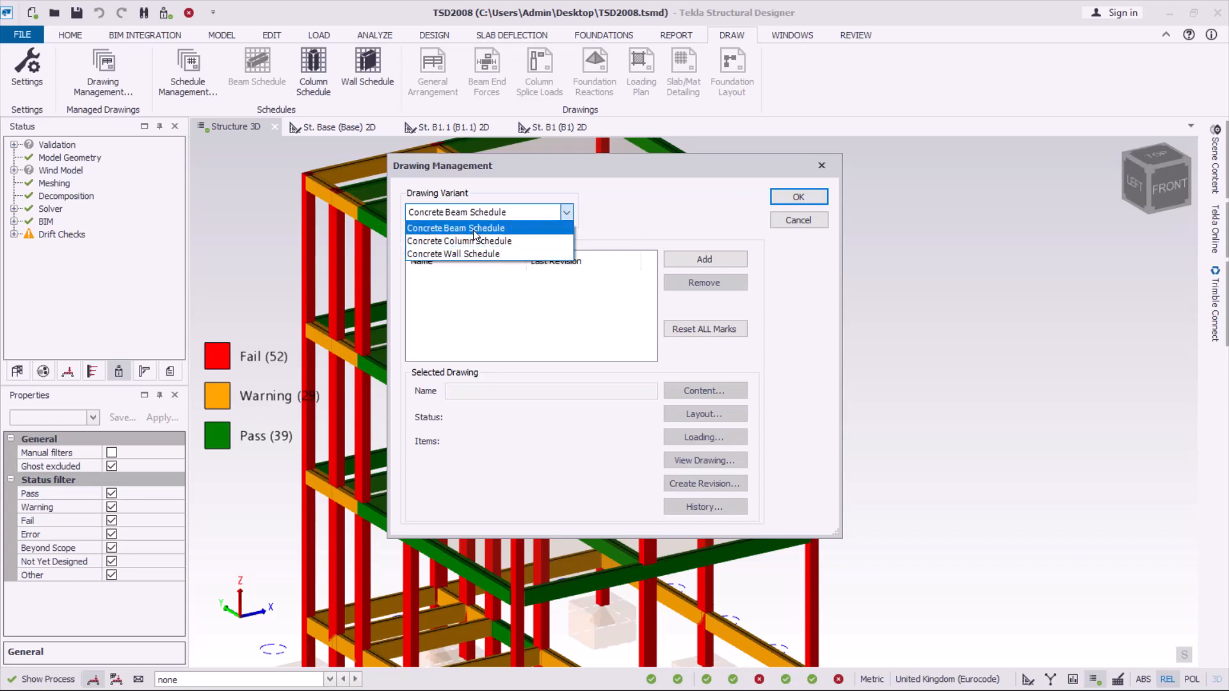
{"action": "left_click", "coordinate": [455, 228]}
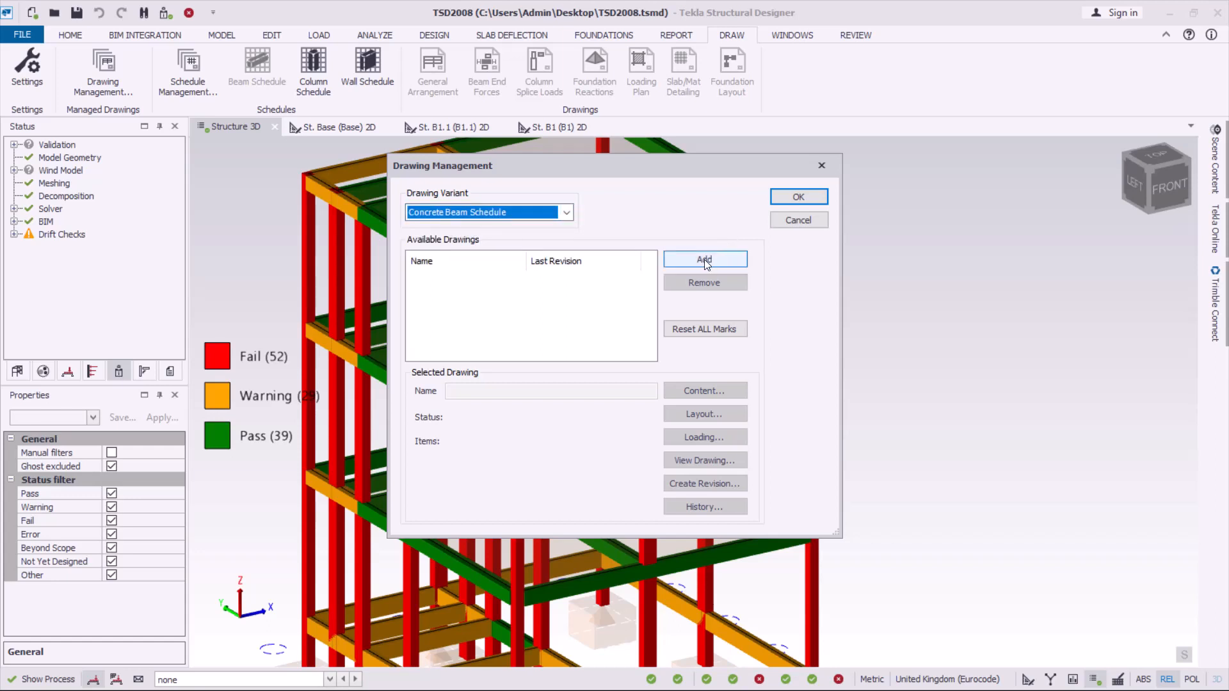
Add a new TSD2008 Concrete Beam Schedule drawing to the available drawings.
{"action": "left_click", "coordinate": [704, 260]}
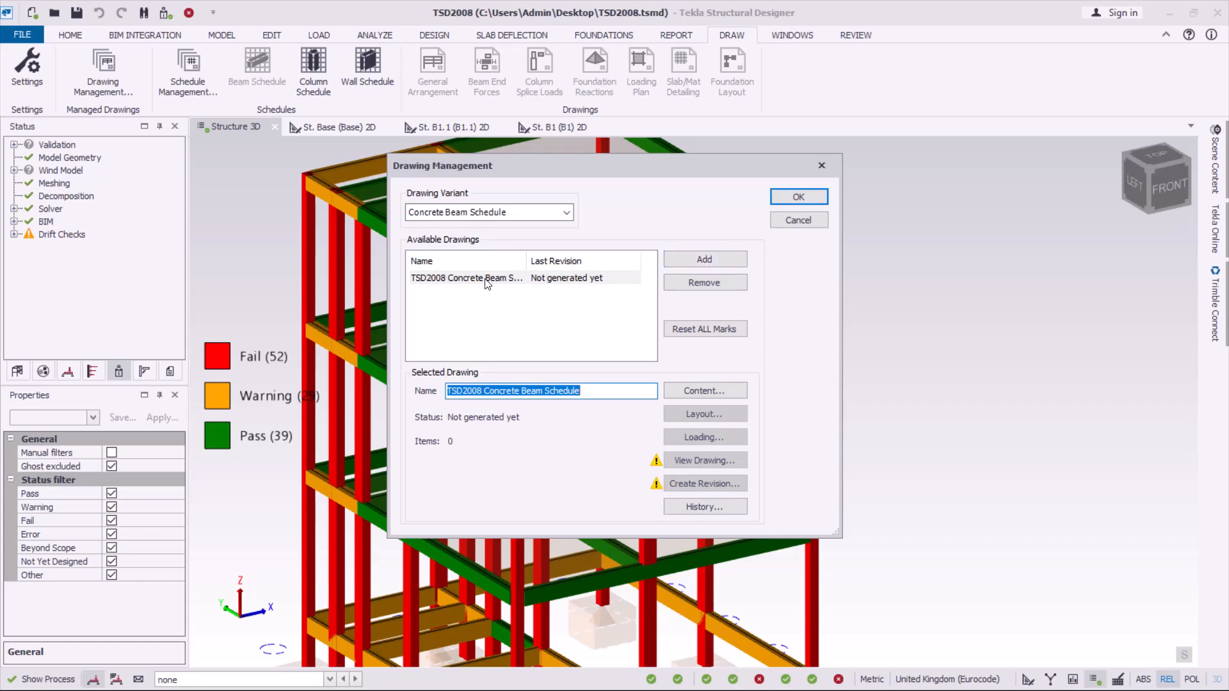
{"action": "mouse_move", "coordinate": [640, 430]}
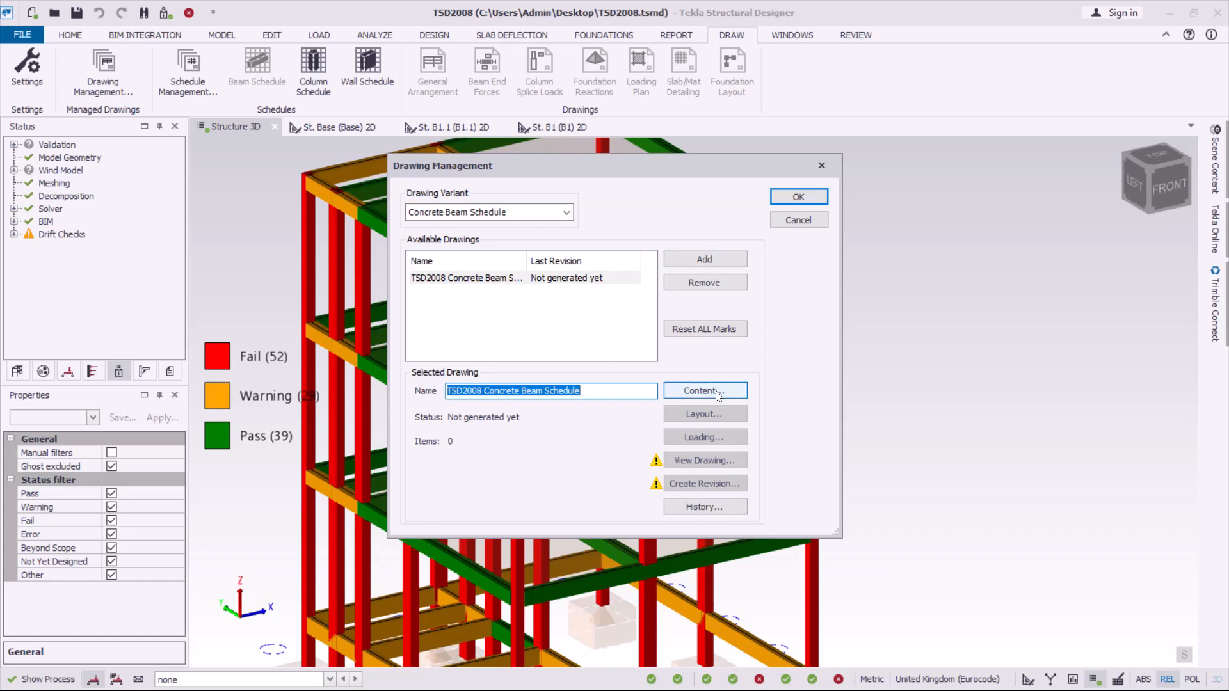
Assign the Concrete Cast-in-place Beams group to the schedule contents, giving 18 items.
{"action": "left_click", "coordinate": [703, 391]}
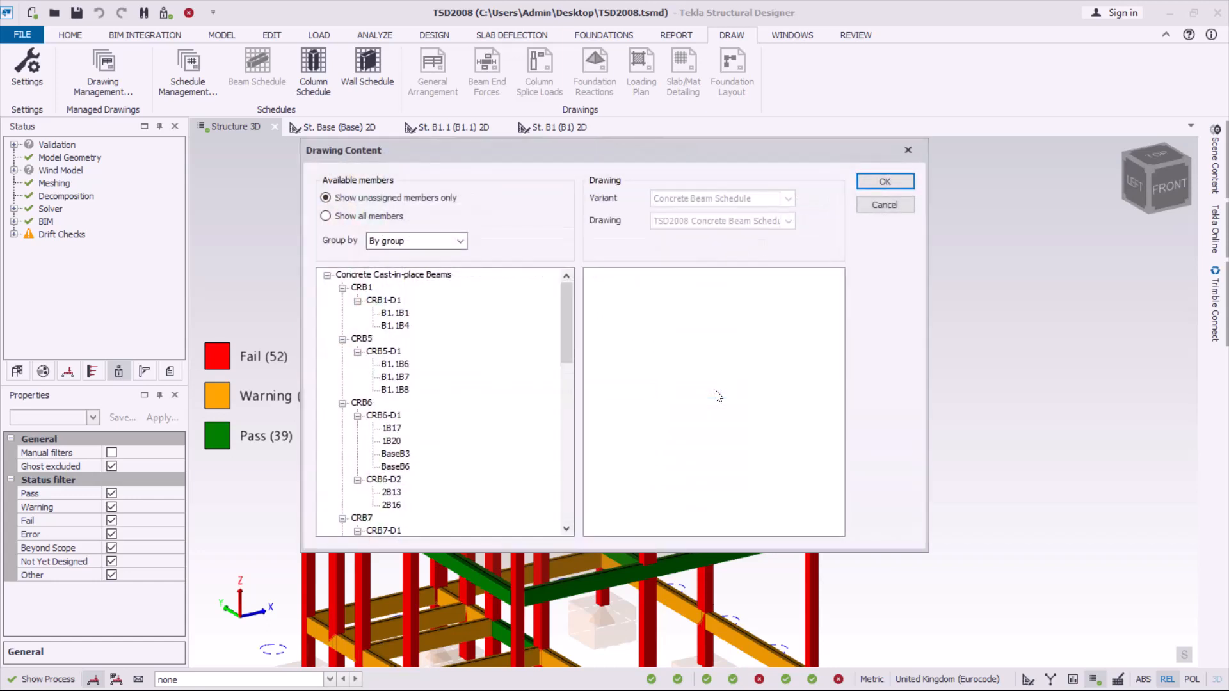
{"action": "scroll", "scroll_direction": "down", "scroll_amount": 3}
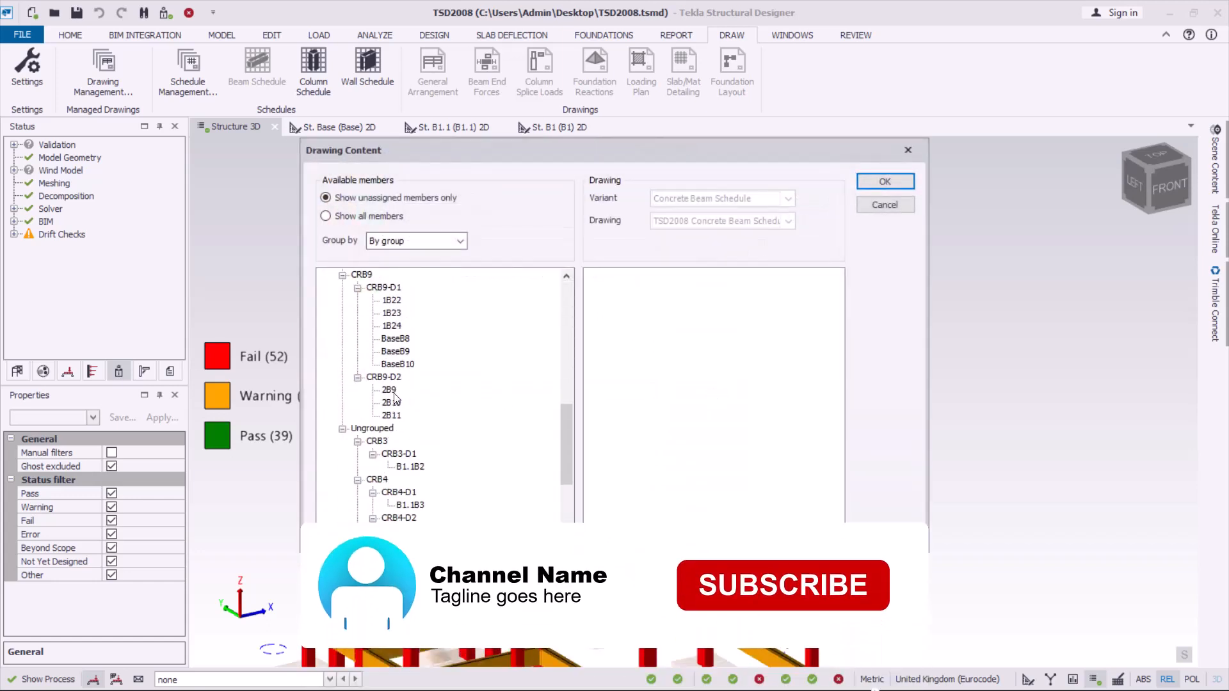
{"action": "scroll", "scroll_direction": "up", "scroll_amount": 3}
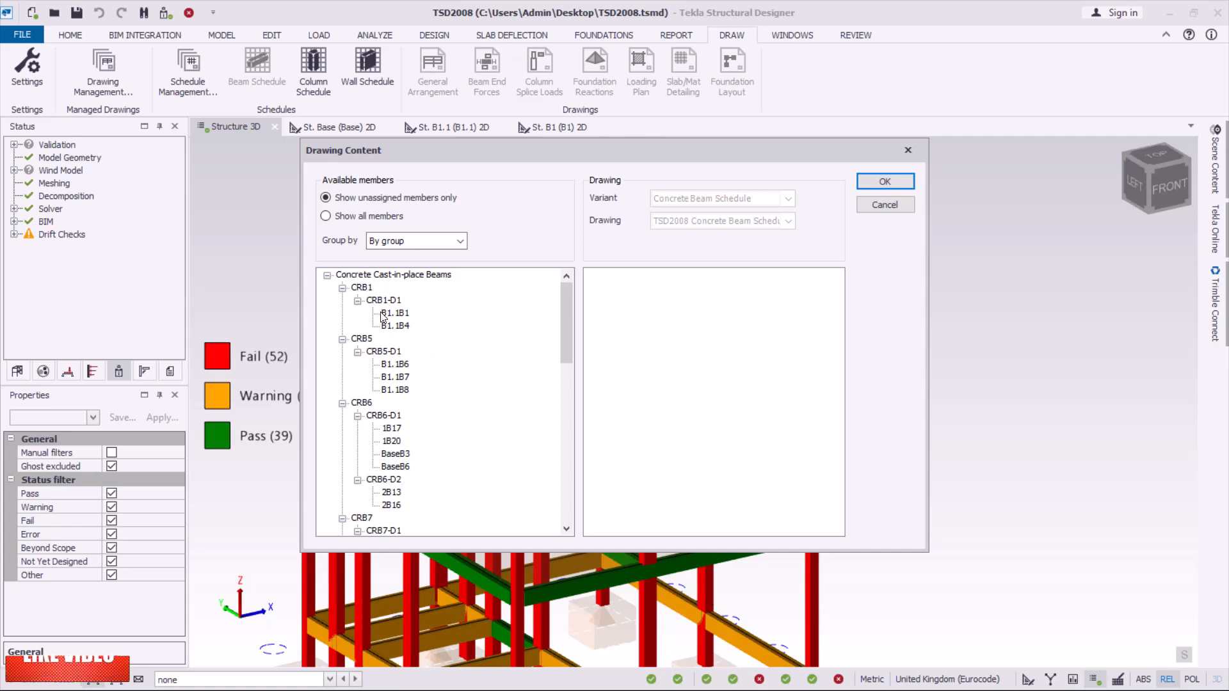
{"action": "scroll", "scroll_direction": "down", "scroll_amount": 3}
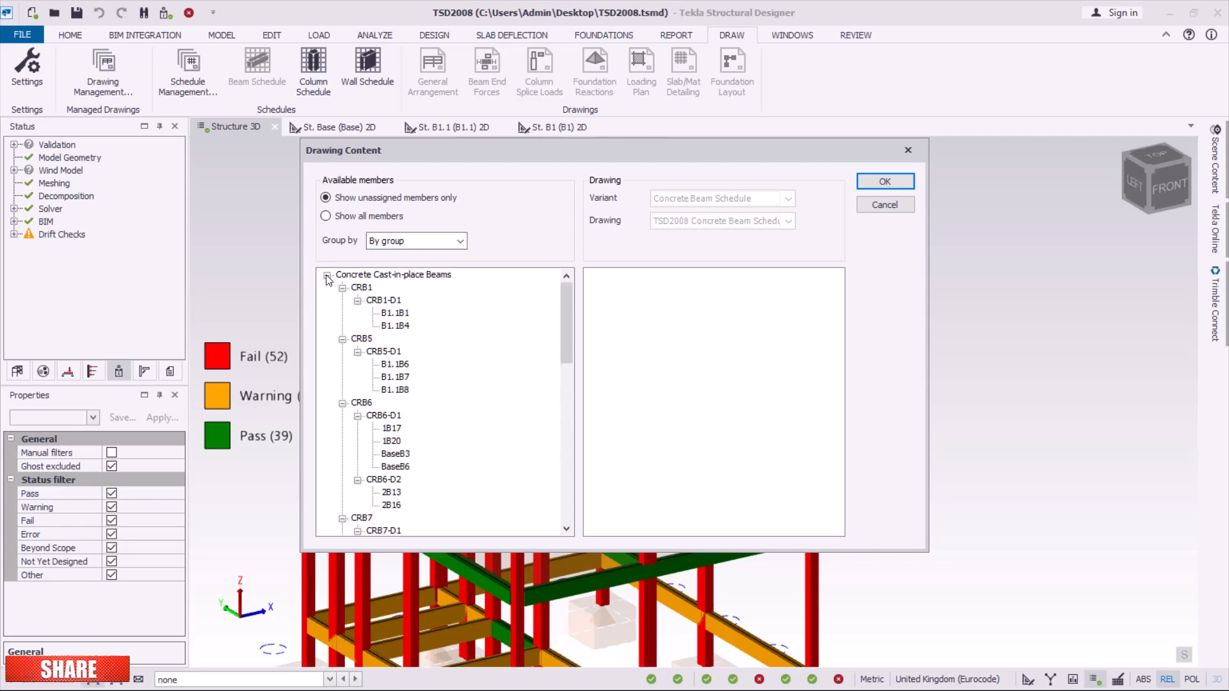
{"action": "left_click", "coordinate": [327, 274]}
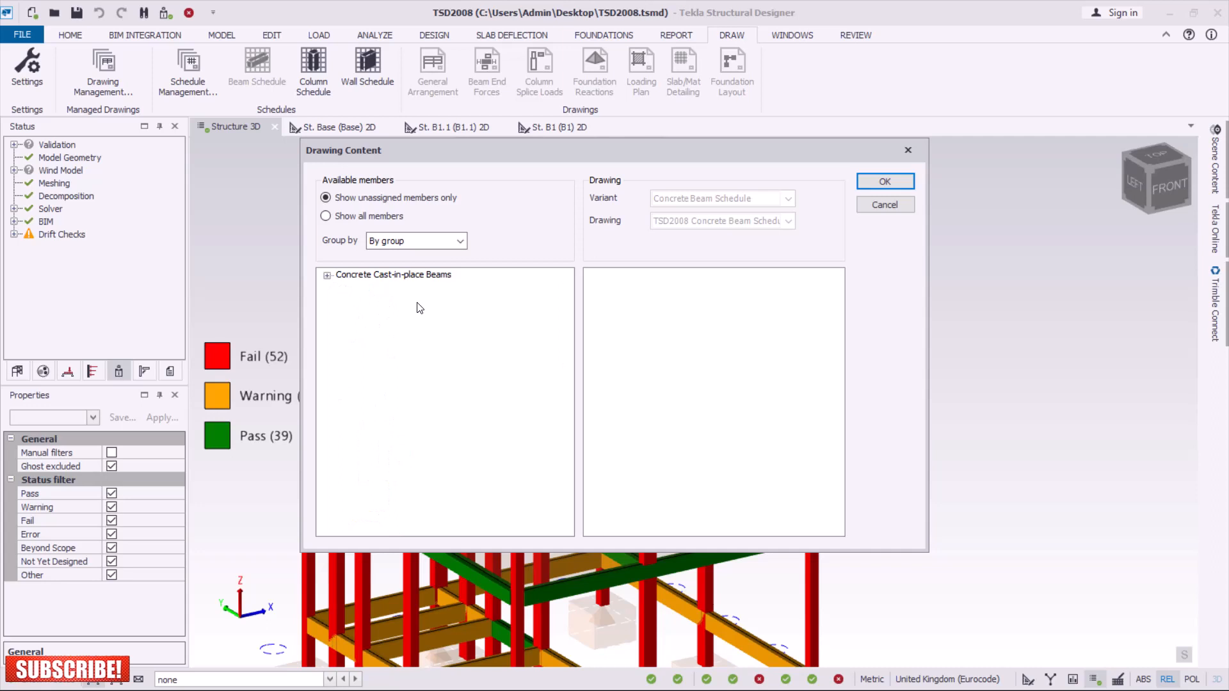
{"action": "mouse_move", "coordinate": [401, 293]}
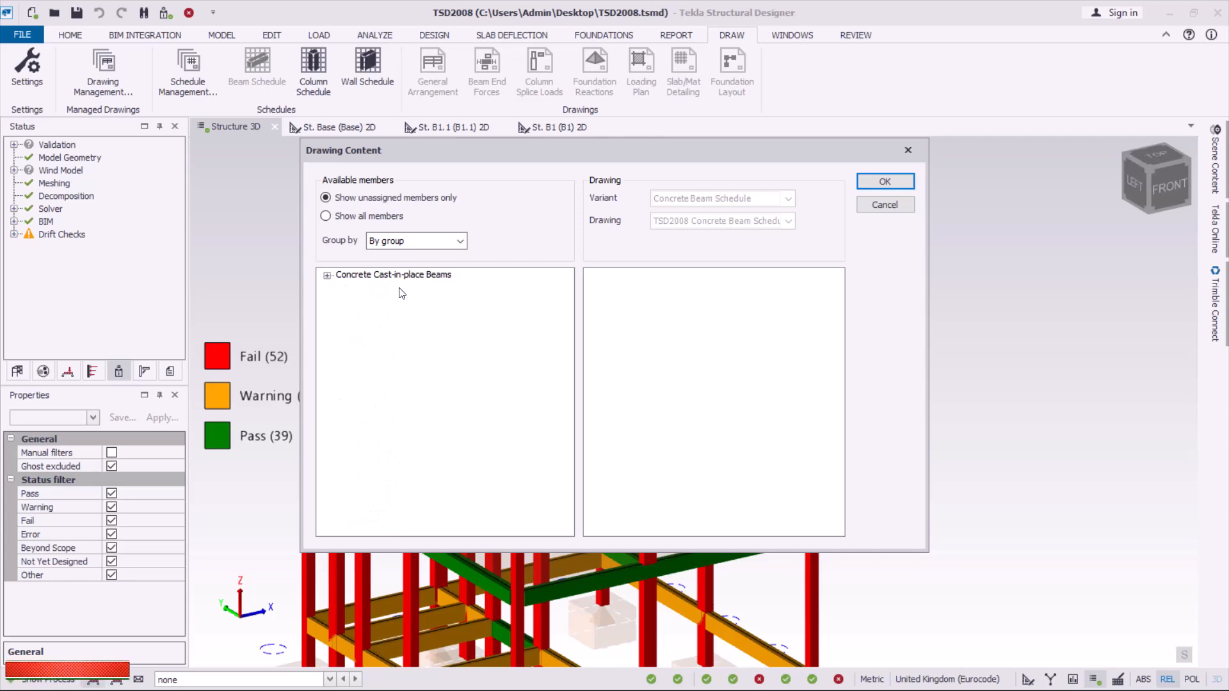
{"action": "left_click", "coordinate": [392, 274]}
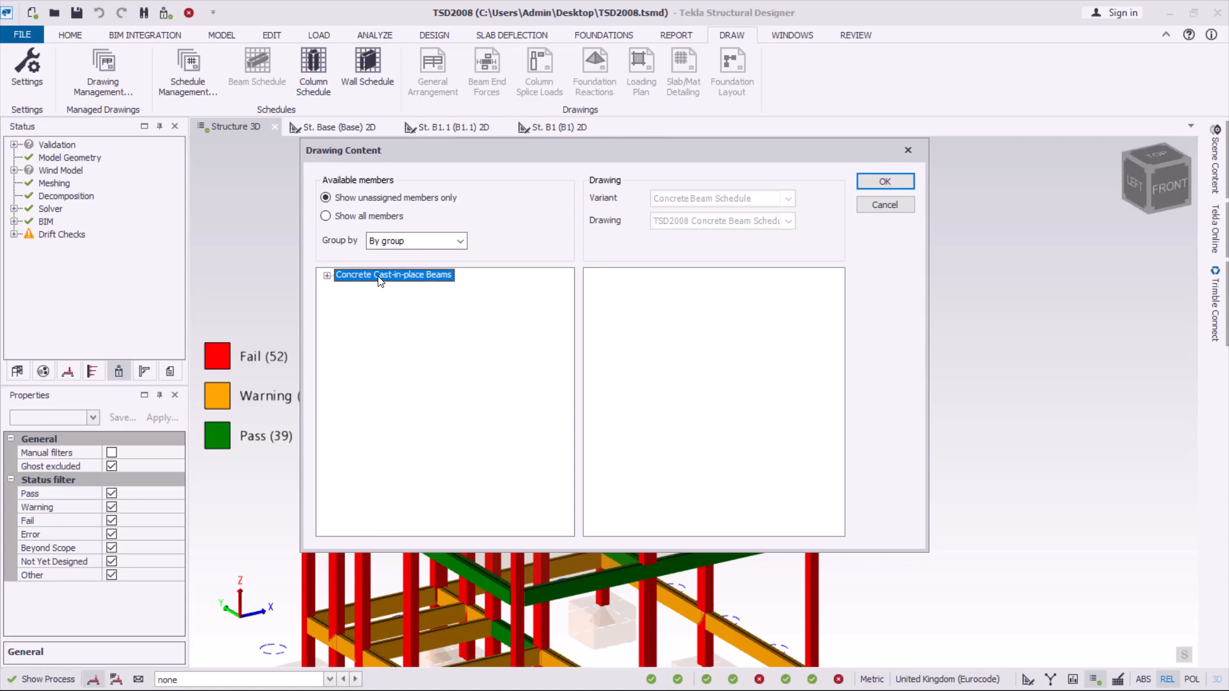
{"action": "mouse_move", "coordinate": [708, 395]}
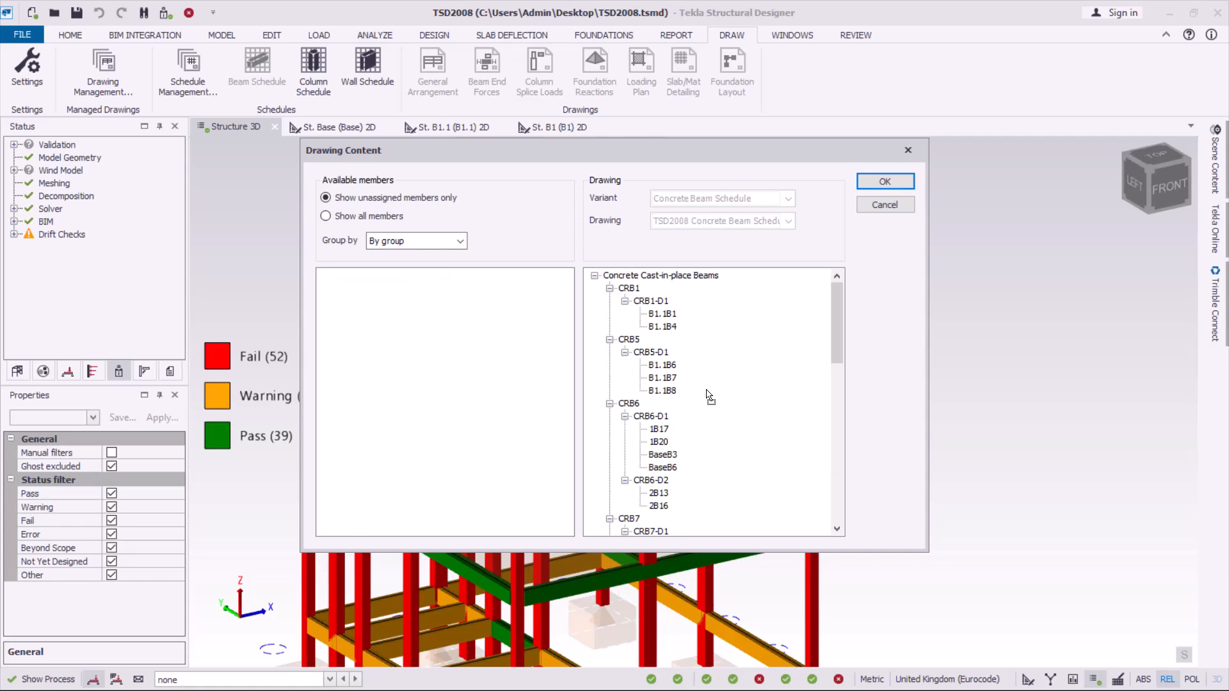
{"action": "mouse_move", "coordinate": [798, 348]}
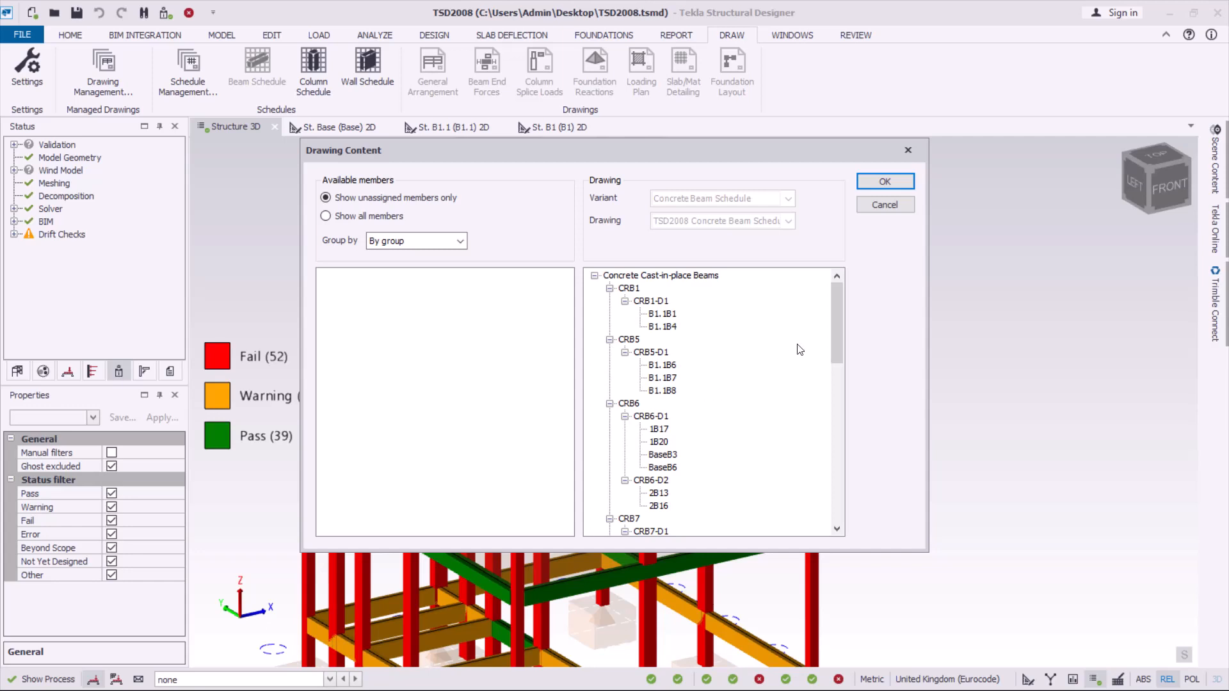
{"action": "left_click", "coordinate": [884, 181]}
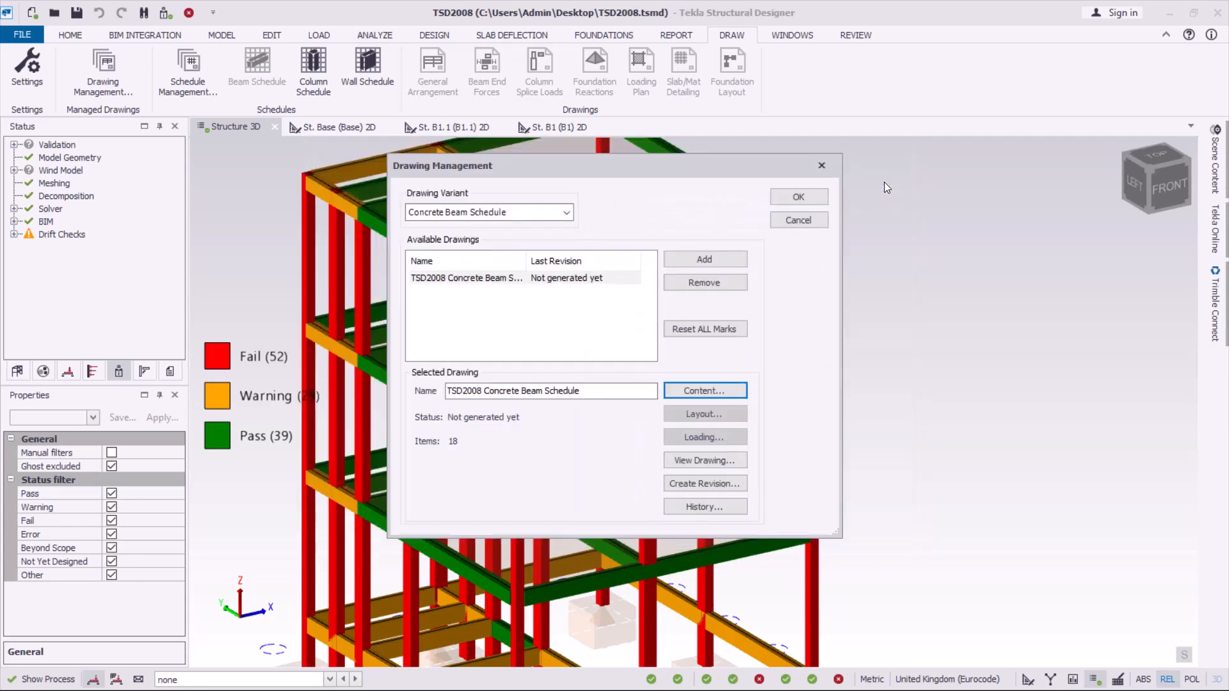
{"action": "mouse_move", "coordinate": [703, 460]}
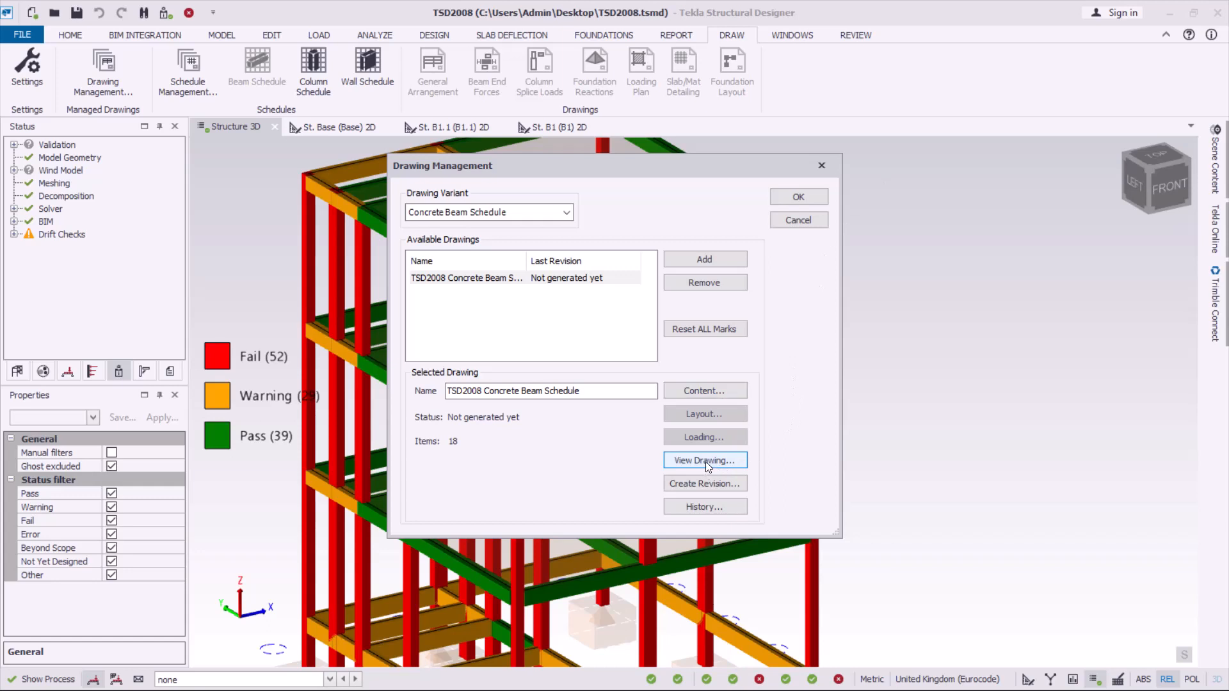
View the beam schedule drawing as DXF at 1:25 scale with an automatic file name.
{"action": "left_click", "coordinate": [703, 459]}
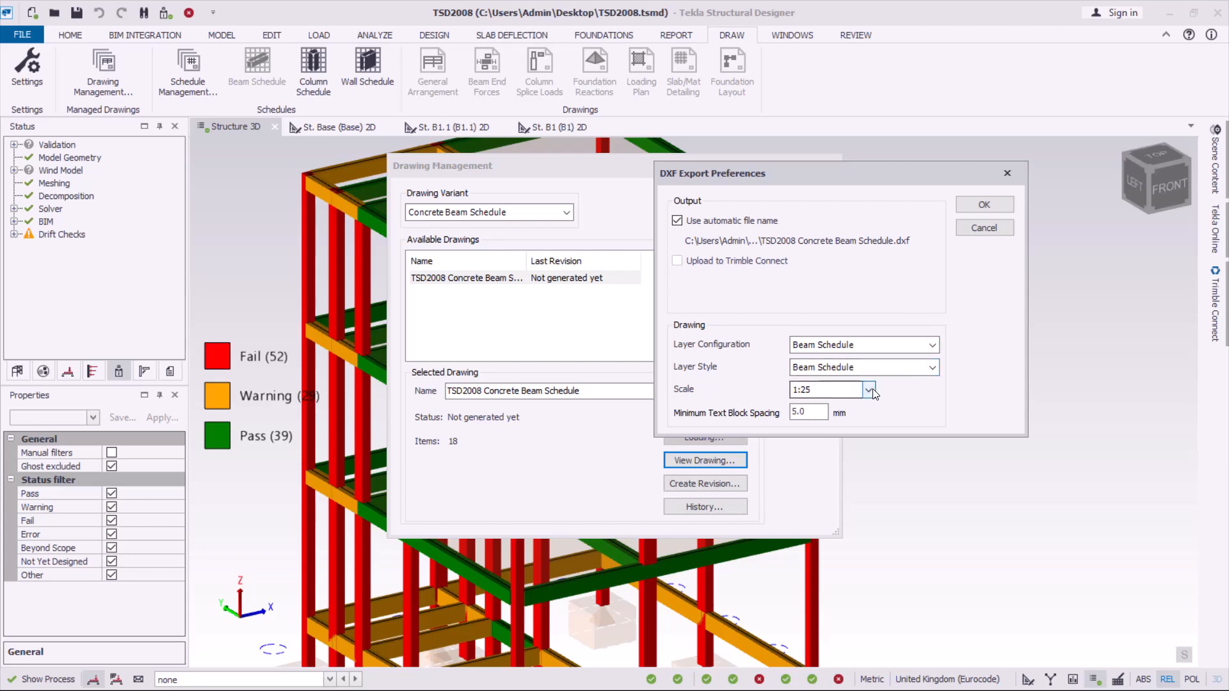
{"action": "left_click", "coordinate": [867, 389]}
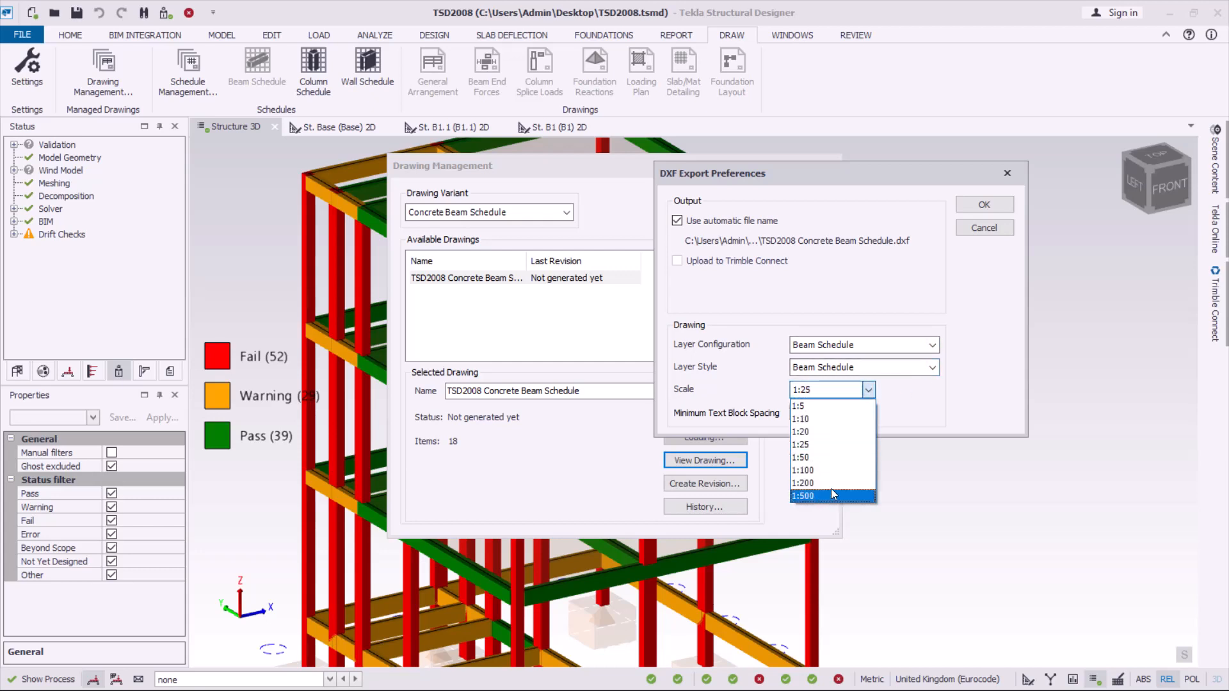
{"action": "left_click", "coordinate": [800, 444]}
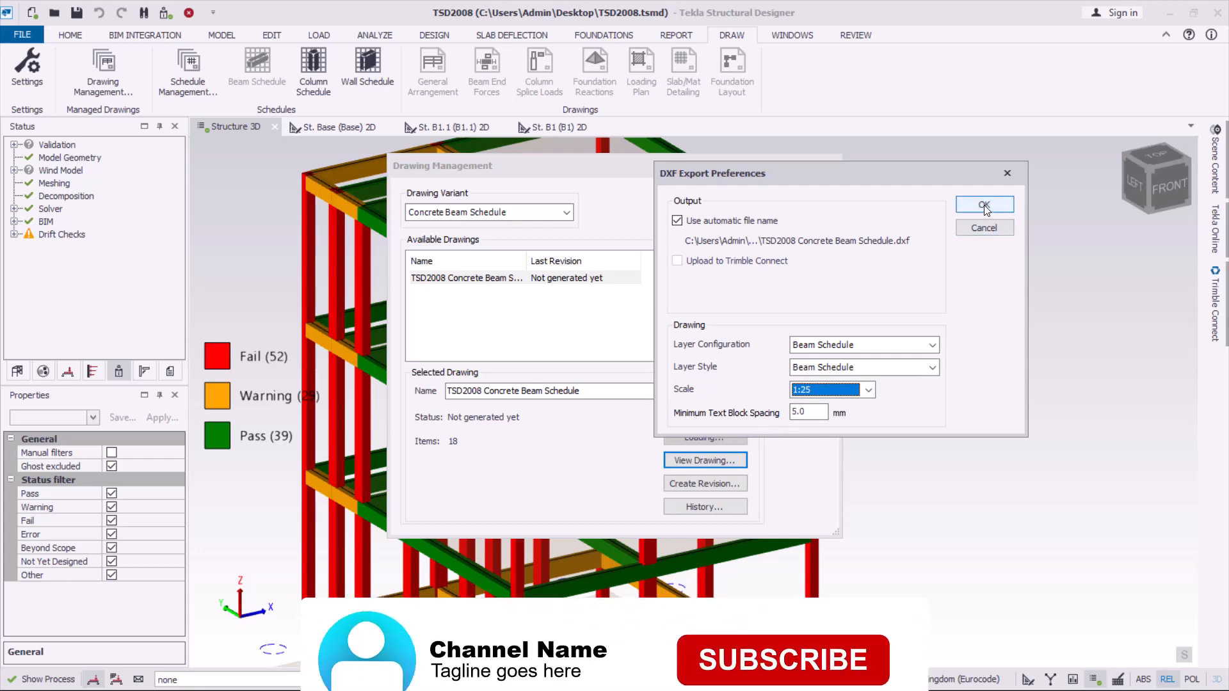
{"action": "left_click", "coordinate": [984, 205]}
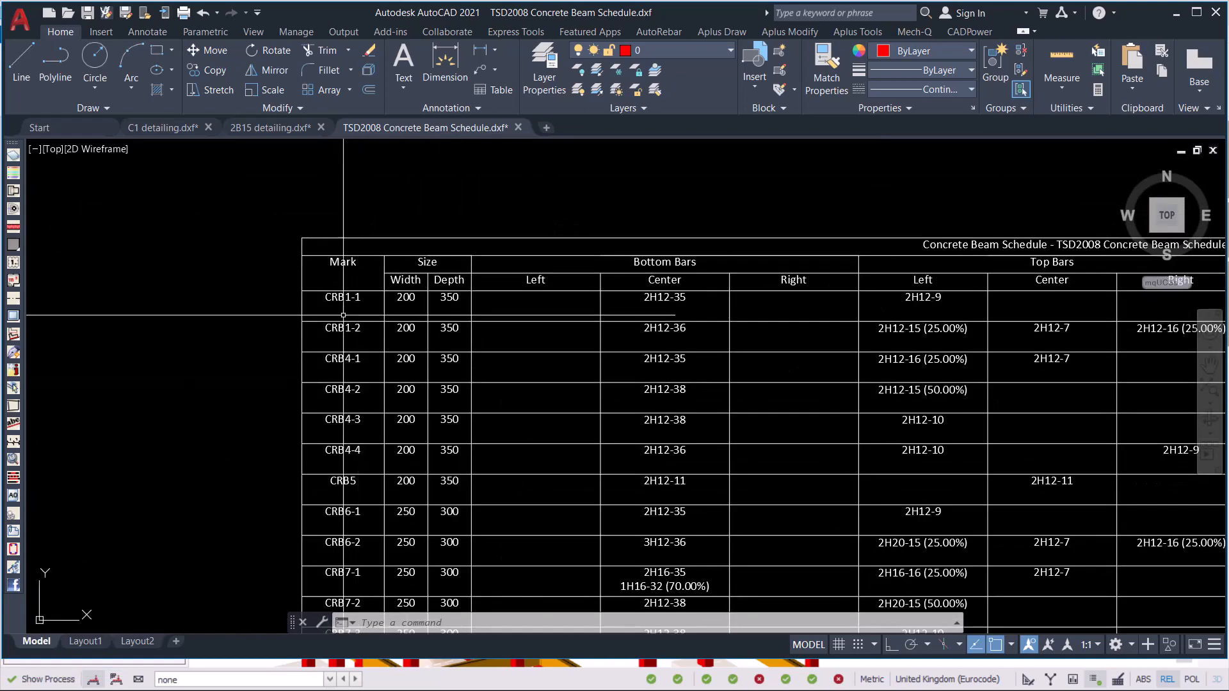
Zoom through the exported beam schedule table, bar details and bending notes in AutoCAD.
{"action": "scroll", "scroll_direction": "down", "scroll_amount": 3}
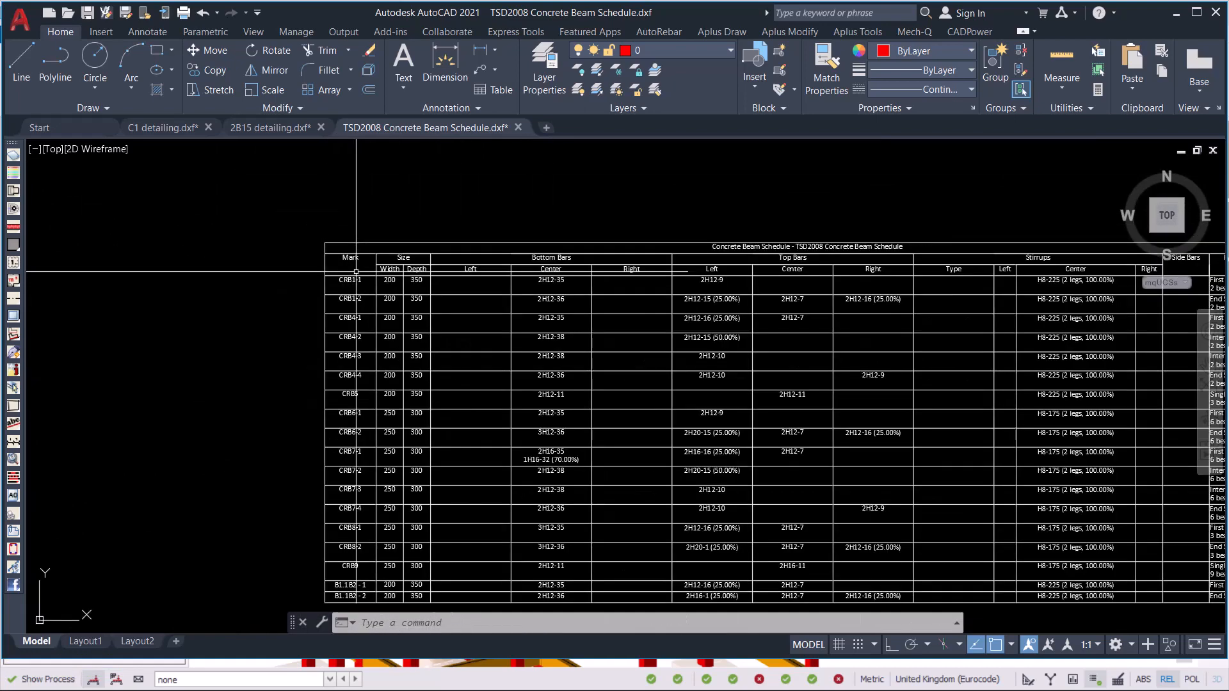
{"action": "scroll", "scroll_direction": "down", "scroll_amount": 3}
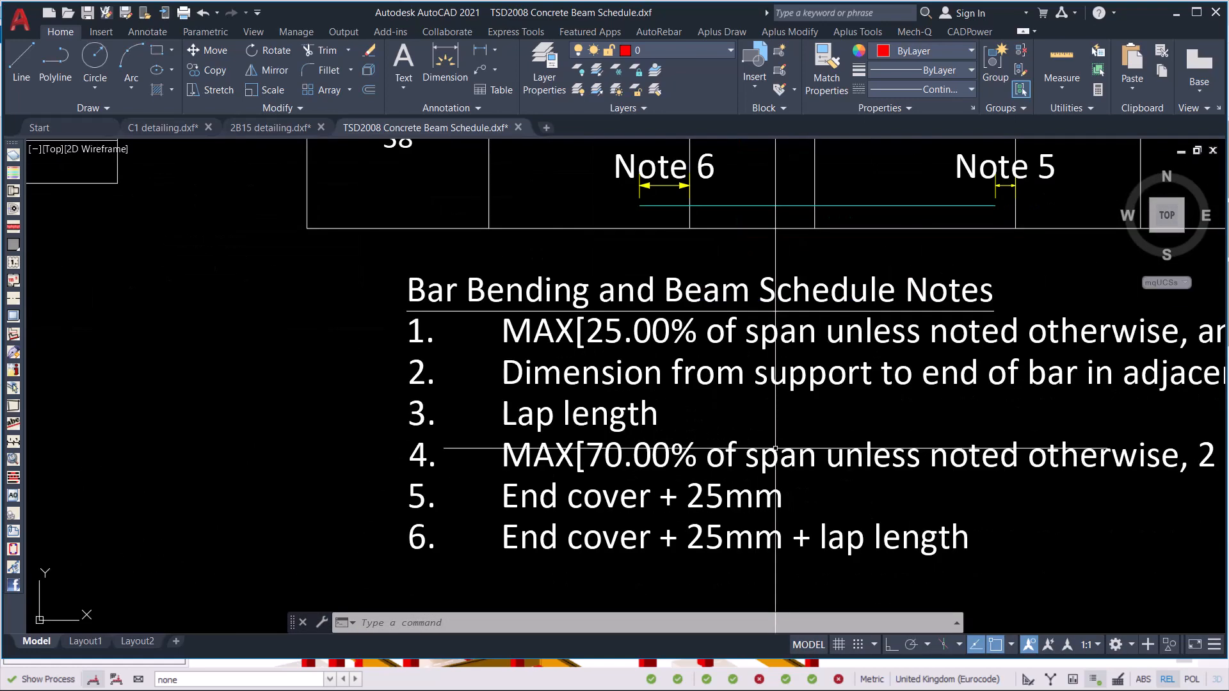
{"action": "scroll", "scroll_direction": "down", "scroll_amount": 3}
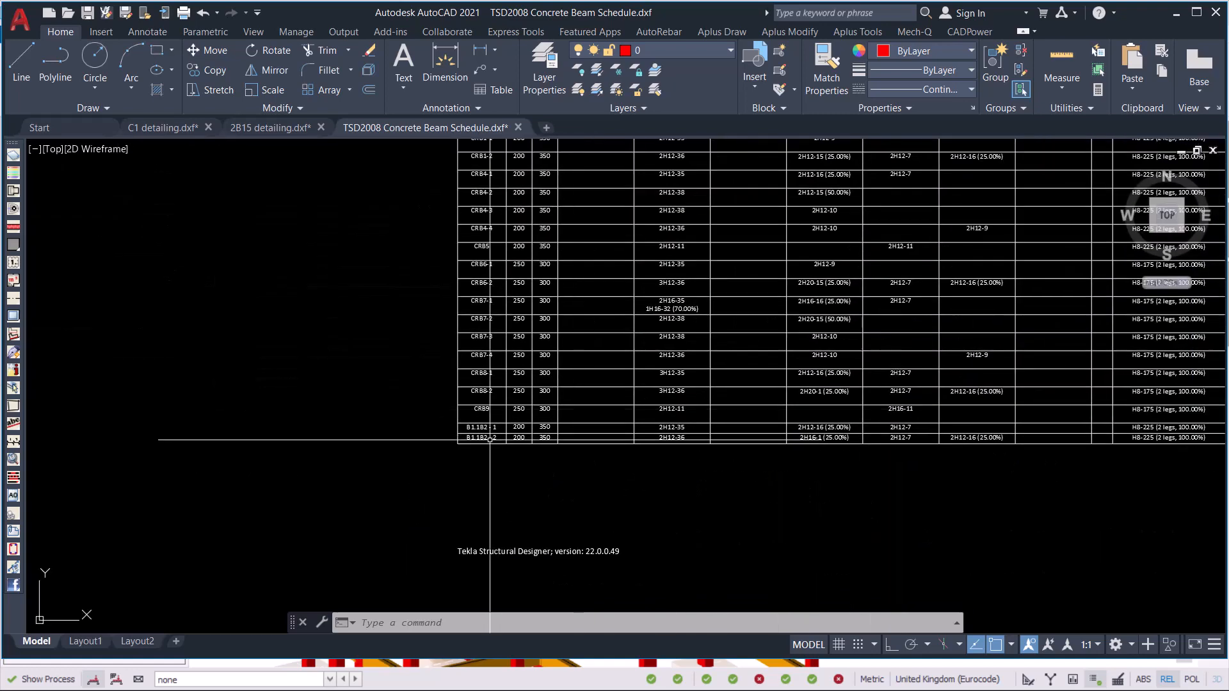
{"action": "scroll", "scroll_direction": "down", "scroll_amount": 3}
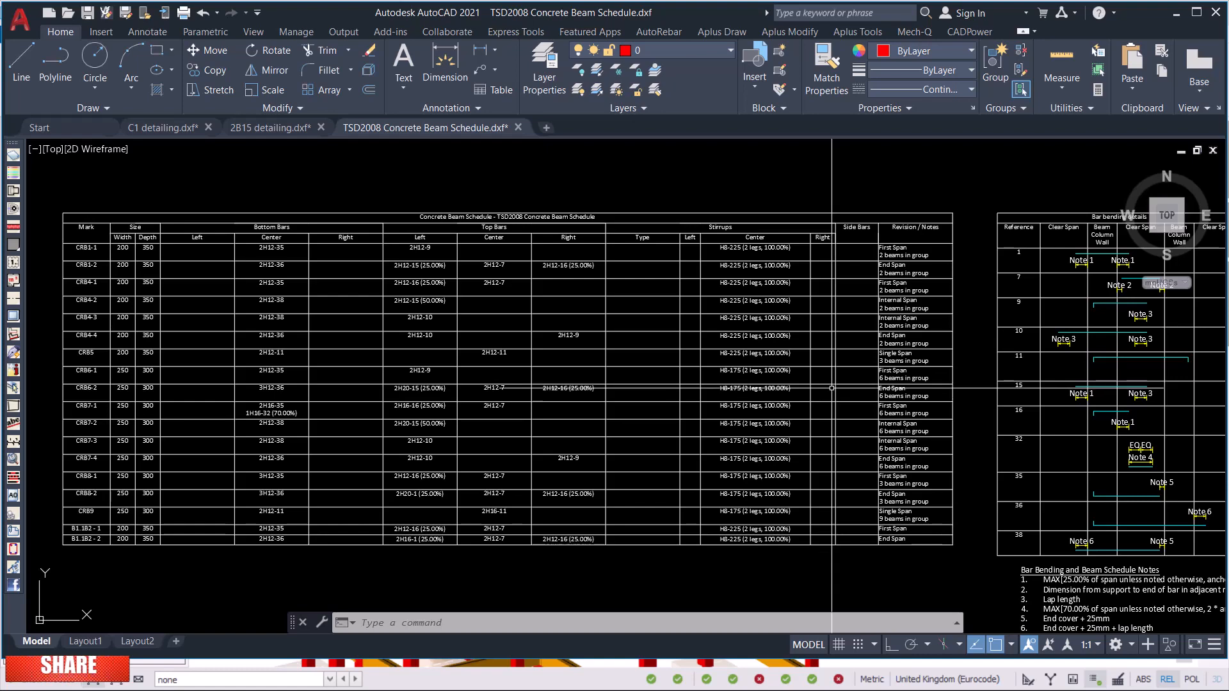
{"action": "mouse_move", "coordinate": [718, 672]}
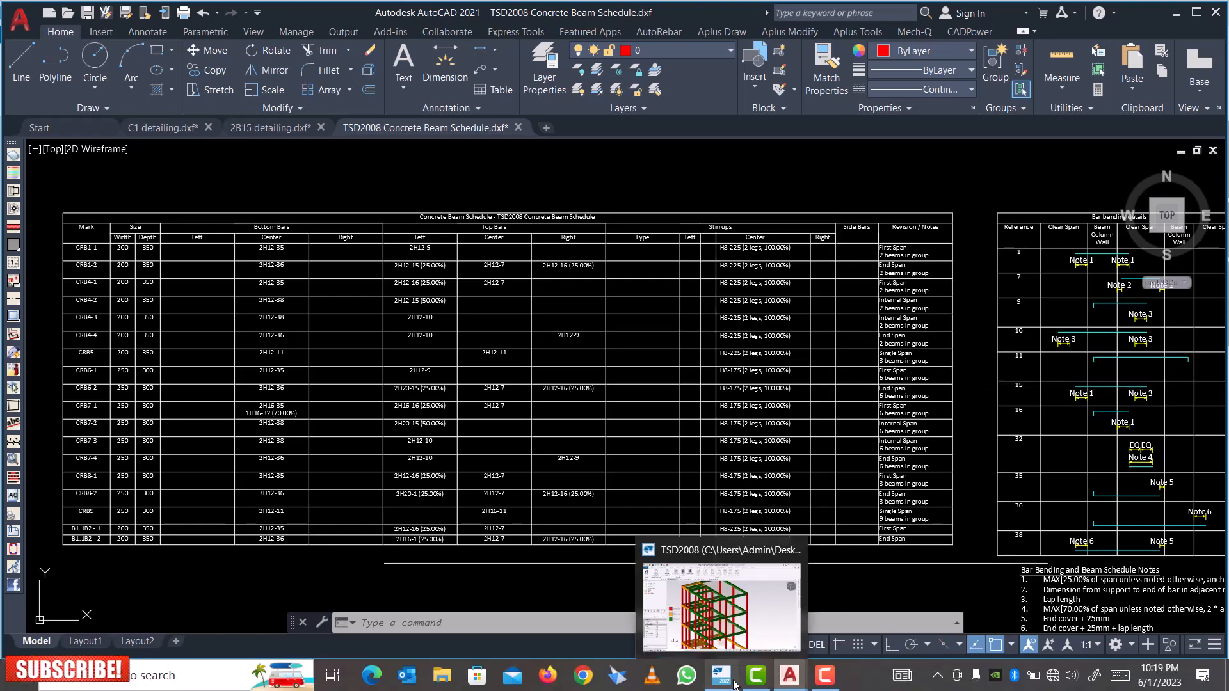
Return to Tekla and remove the existing beam schedule drawing.
{"action": "left_click", "coordinate": [718, 675]}
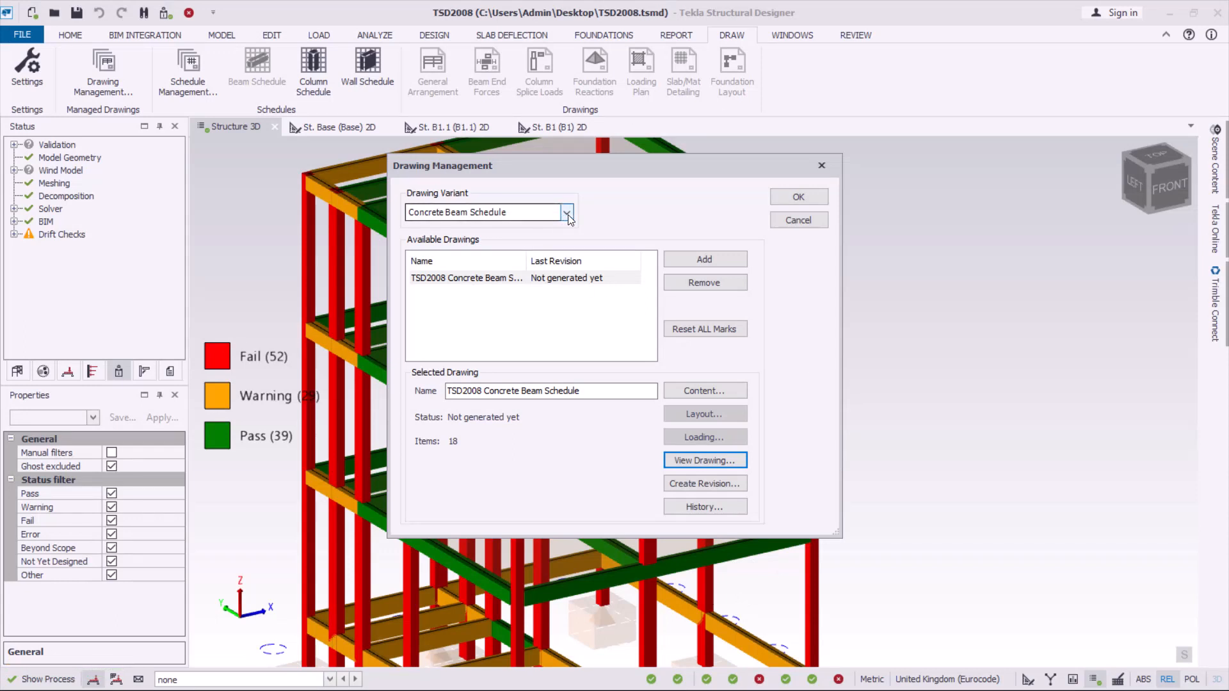
{"action": "left_click", "coordinate": [567, 213]}
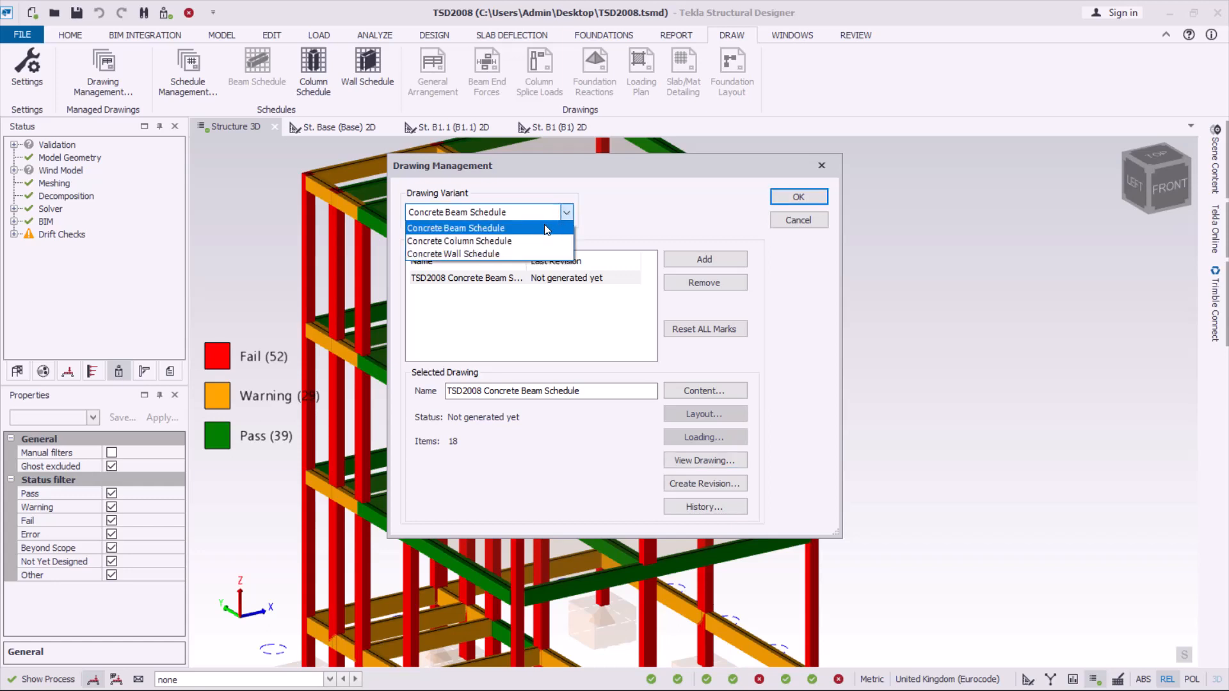
{"action": "mouse_move", "coordinate": [532, 239]}
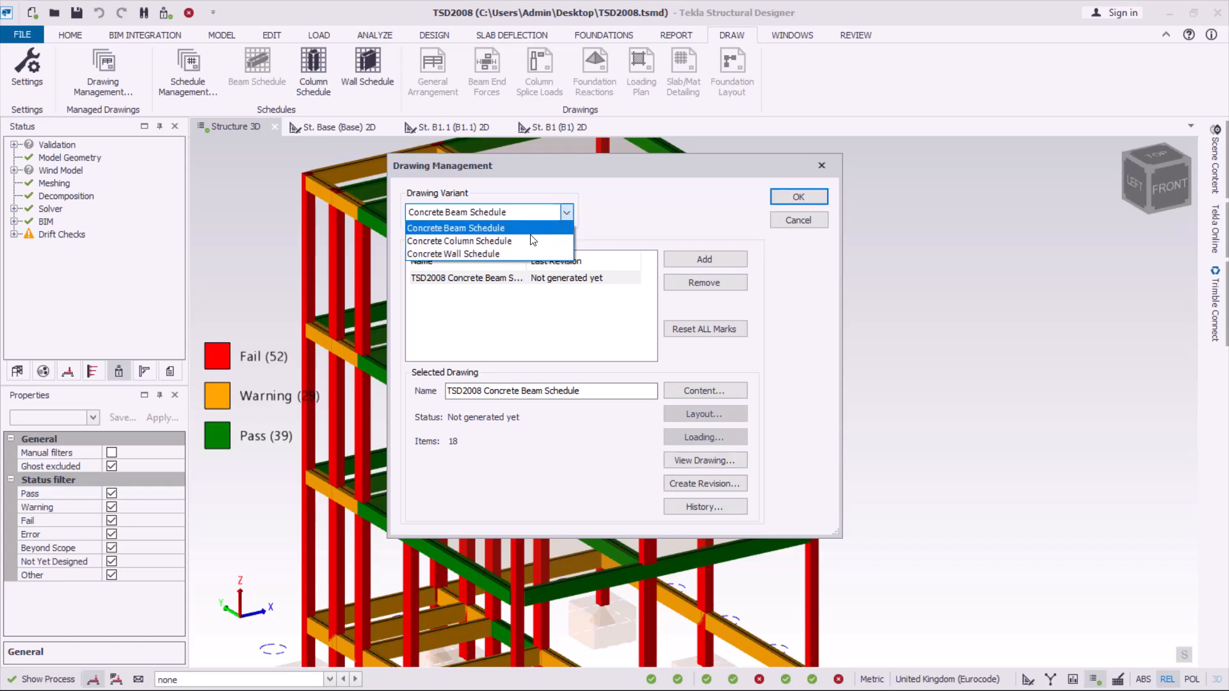
{"action": "left_click", "coordinate": [455, 227]}
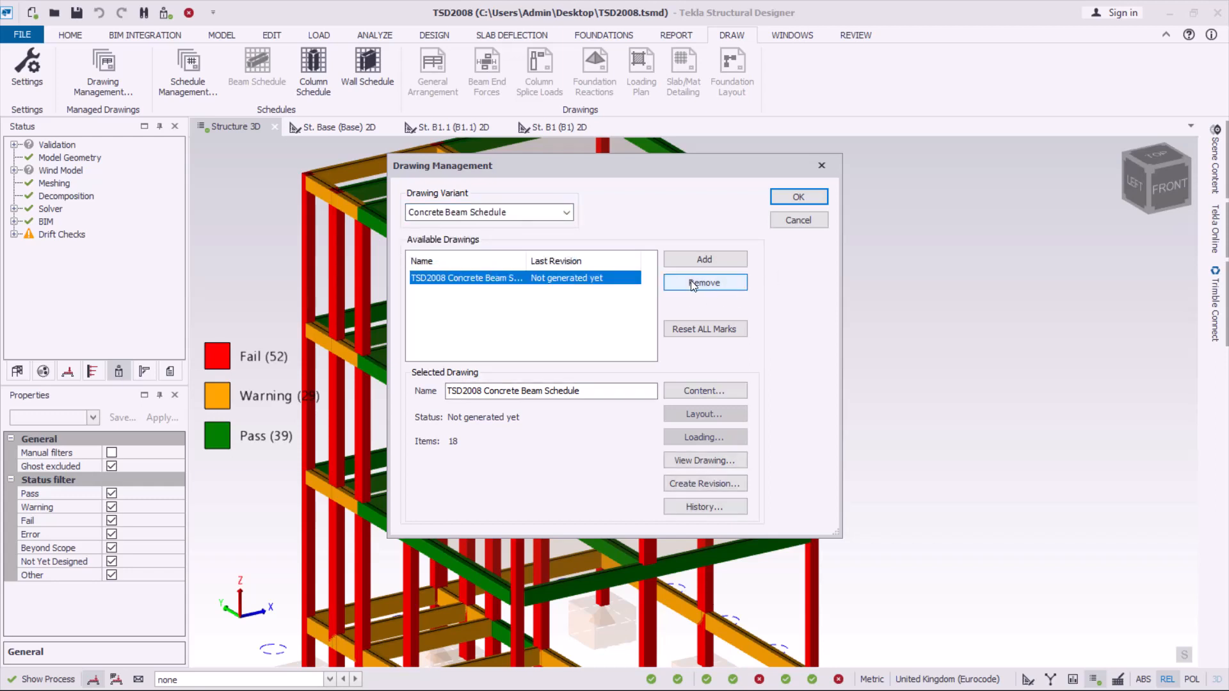
{"action": "left_click", "coordinate": [703, 281]}
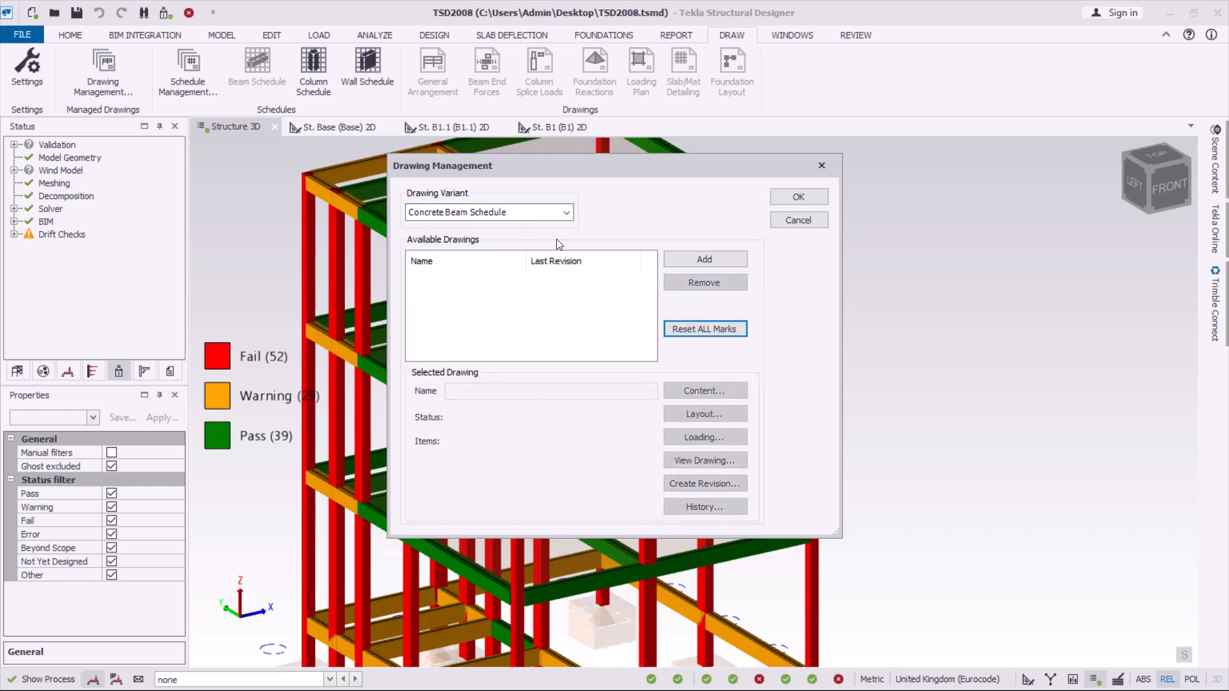
Switch the drawing variant to Concrete Column Schedule.
{"action": "left_click", "coordinate": [565, 211]}
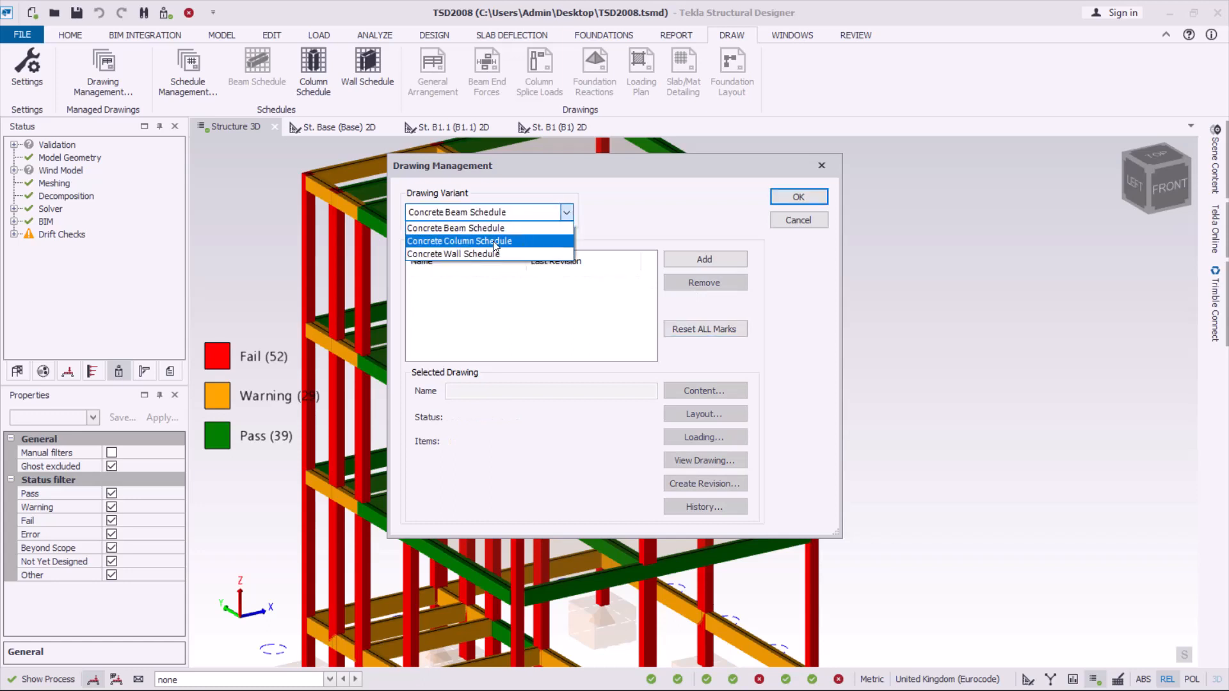
{"action": "left_click", "coordinate": [459, 240]}
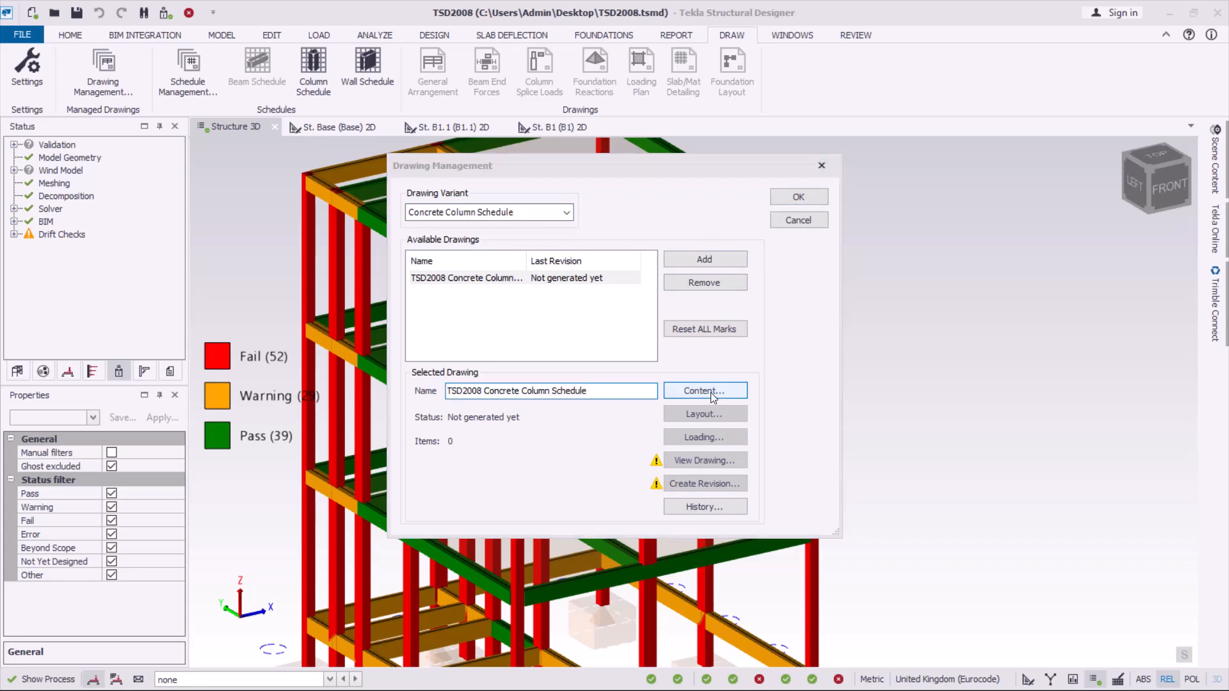
Assign the Concrete Cast-in-place Columns group to the column schedule, giving 6 items.
{"action": "left_click", "coordinate": [703, 392]}
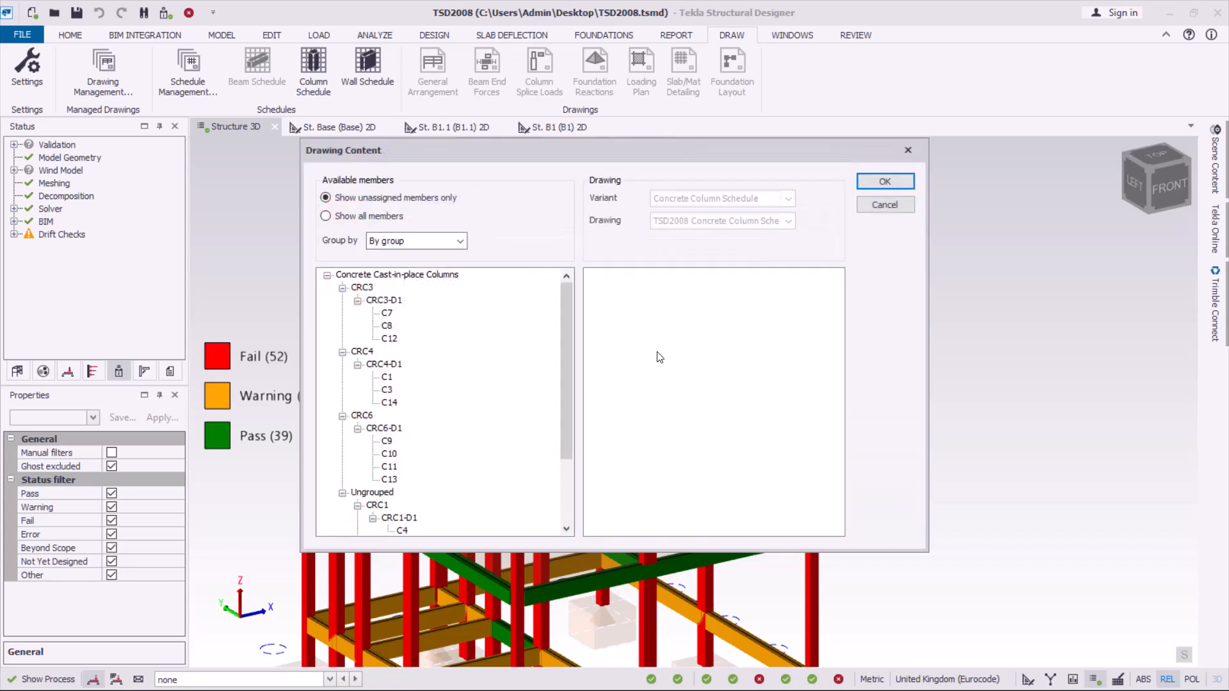
{"action": "left_click", "coordinate": [328, 274]}
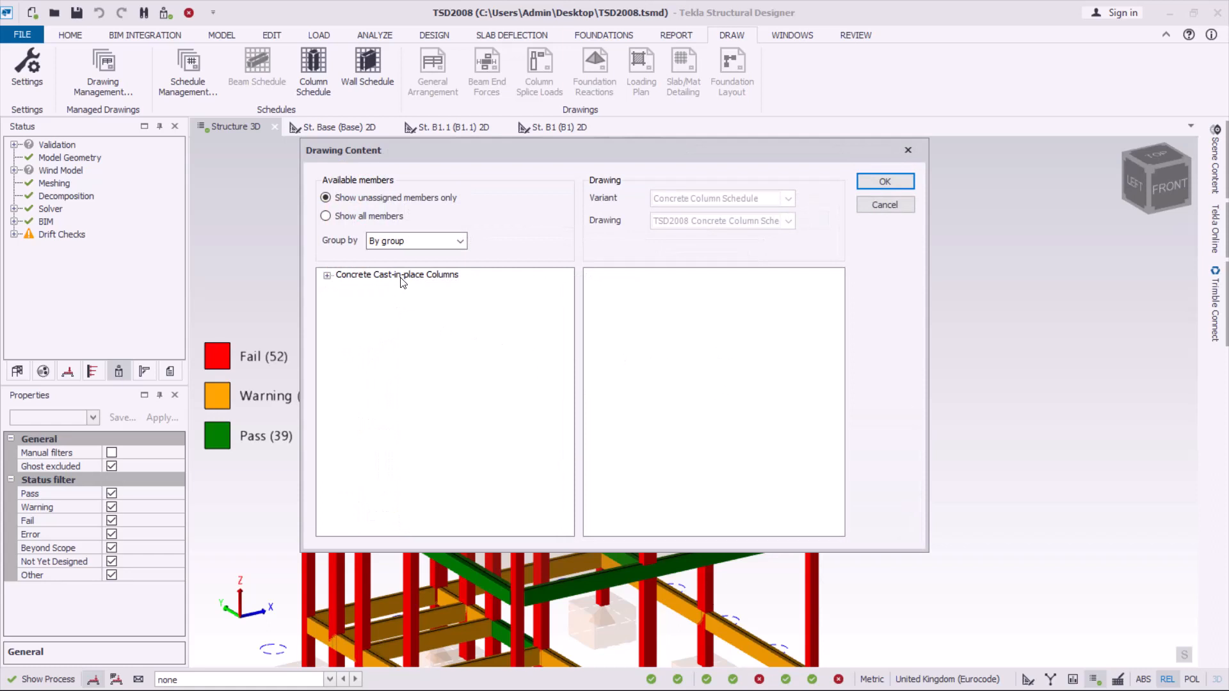
{"action": "left_click", "coordinate": [327, 275]}
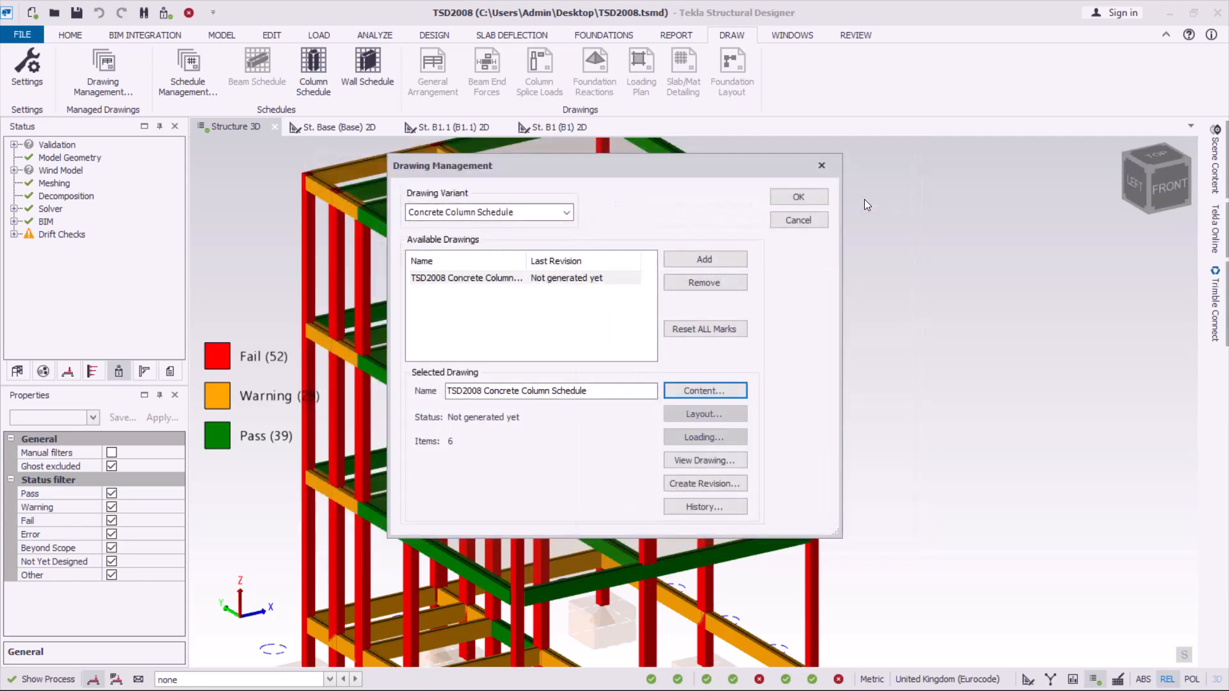
{"action": "mouse_move", "coordinate": [703, 460]}
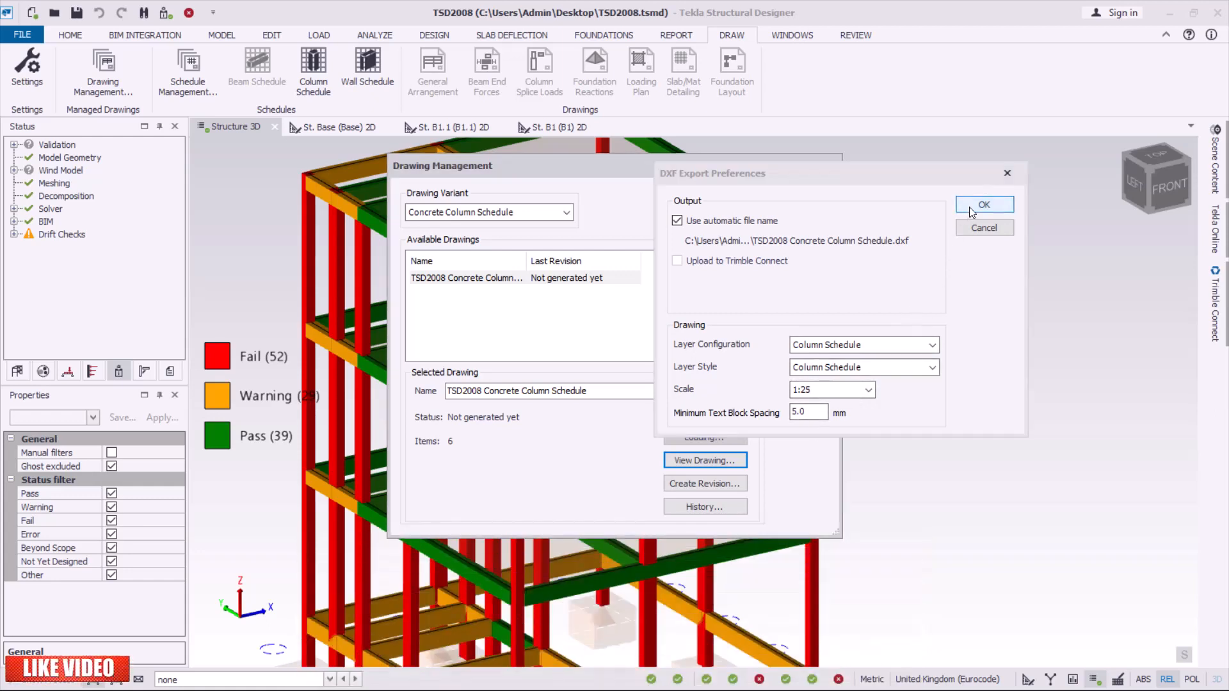
Confirm DXF export of the column schedule at 1:25 with Column Schedule layer settings.
{"action": "left_click", "coordinate": [984, 205]}
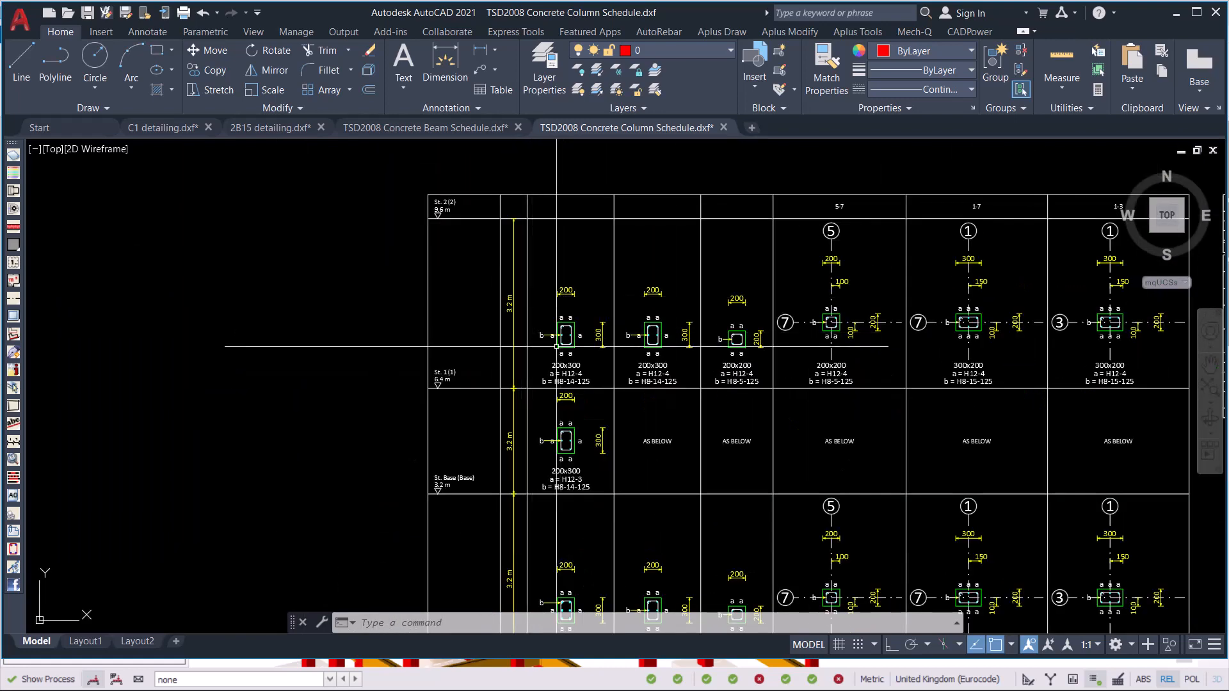
{"action": "mouse_move", "coordinate": [515, 322]}
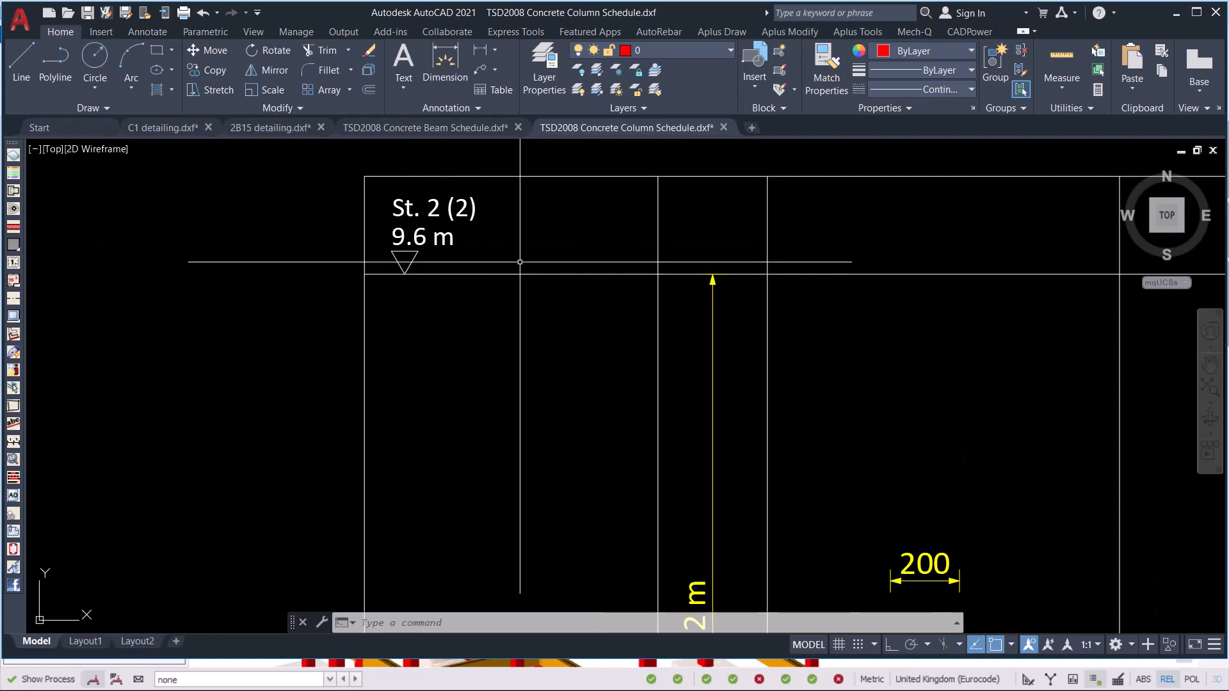
Zoom through the column sections, reinforcement per storey and bar-detail table in AutoCAD.
{"action": "scroll", "scroll_direction": "down", "scroll_amount": 3}
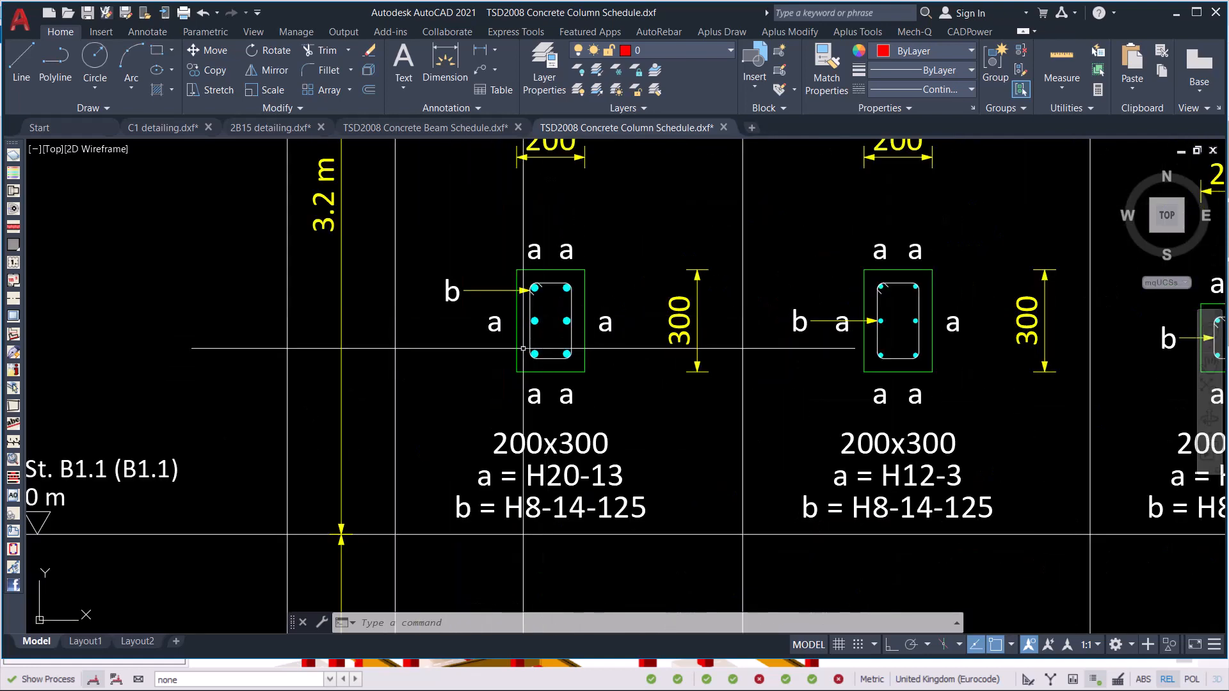
{"action": "scroll", "scroll_direction": "down", "scroll_amount": 3}
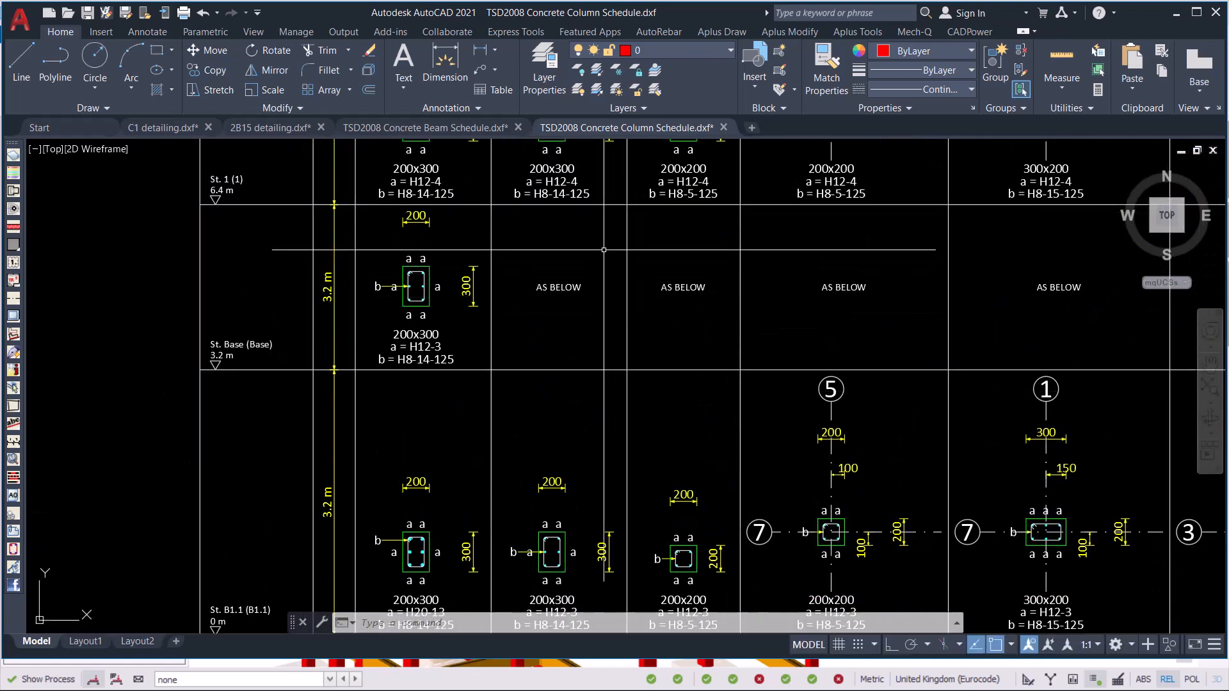
{"action": "scroll", "scroll_direction": "up", "scroll_amount": 3}
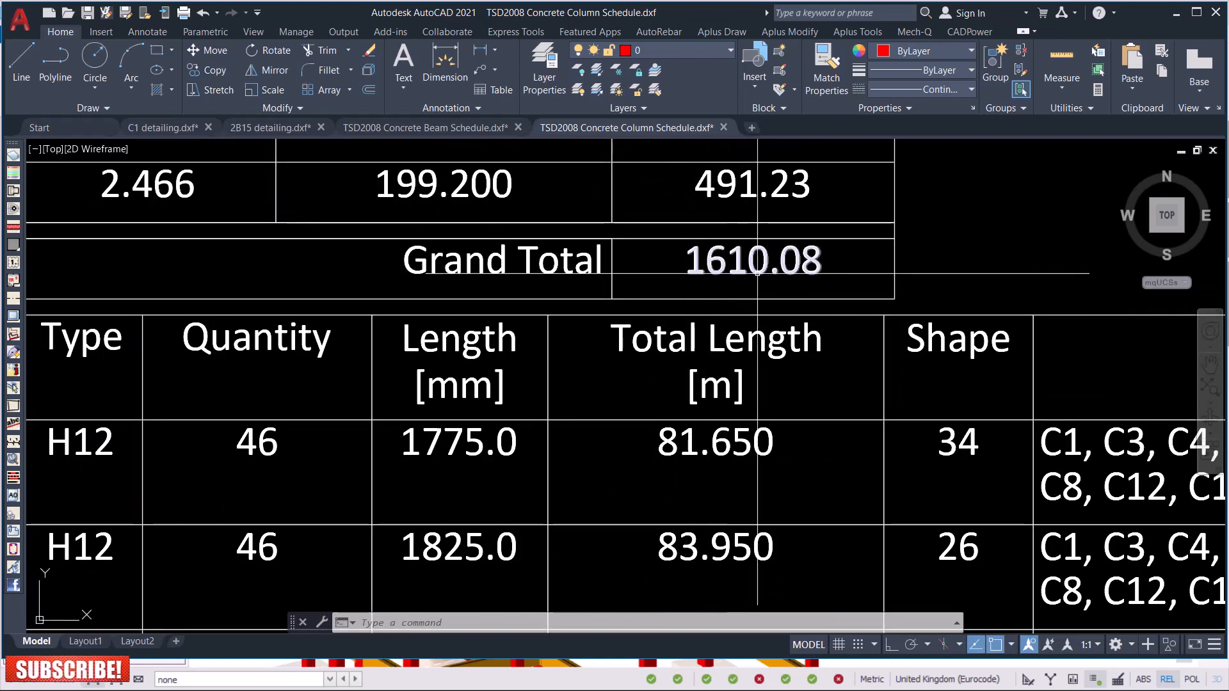
{"action": "scroll", "scroll_direction": "up", "scroll_amount": 3}
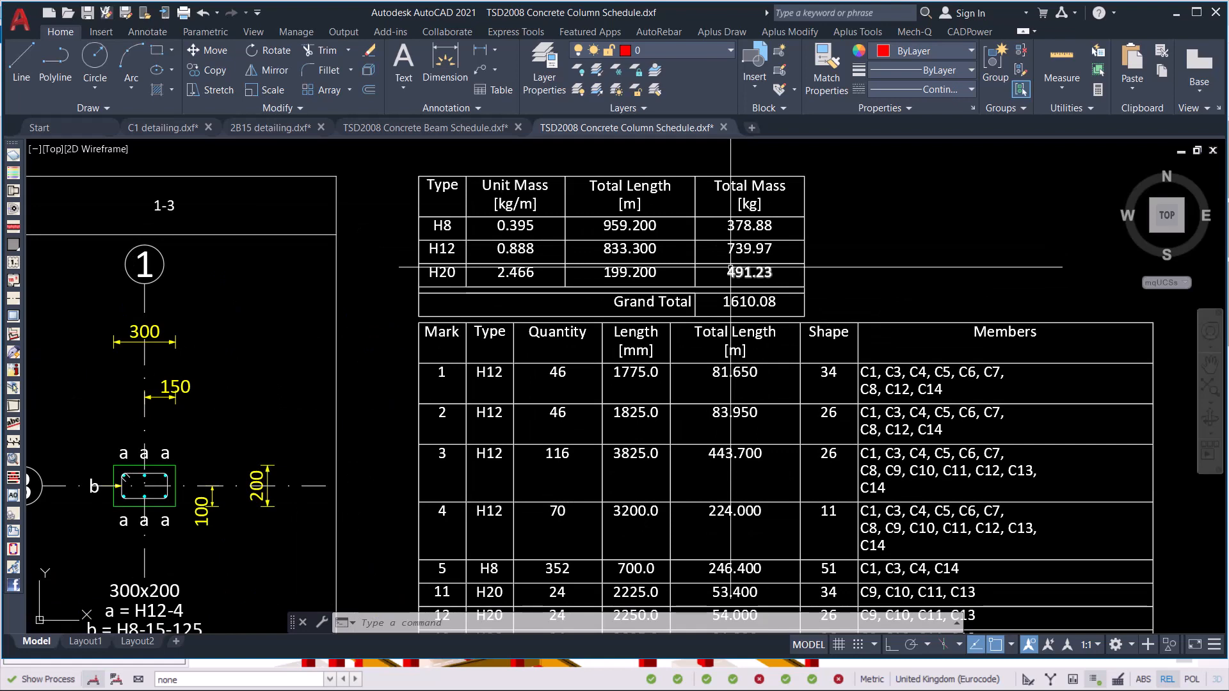
{"action": "scroll", "scroll_direction": "down", "scroll_amount": 3}
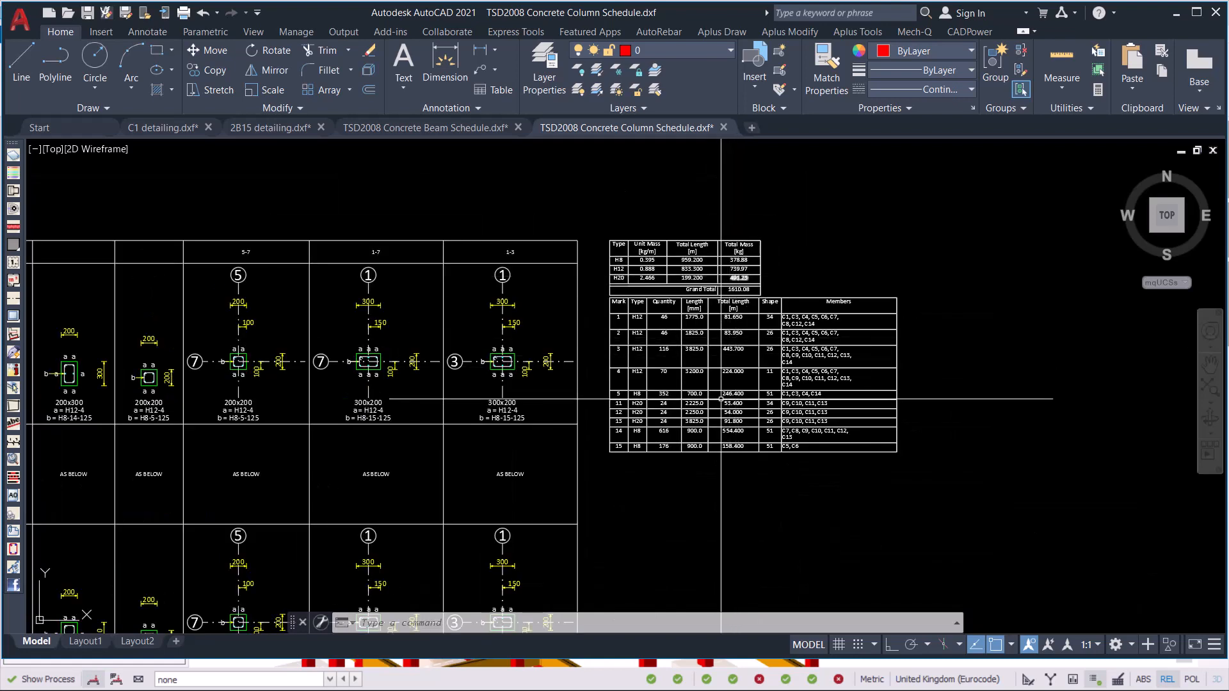
{"action": "scroll", "scroll_direction": "up", "scroll_amount": 3}
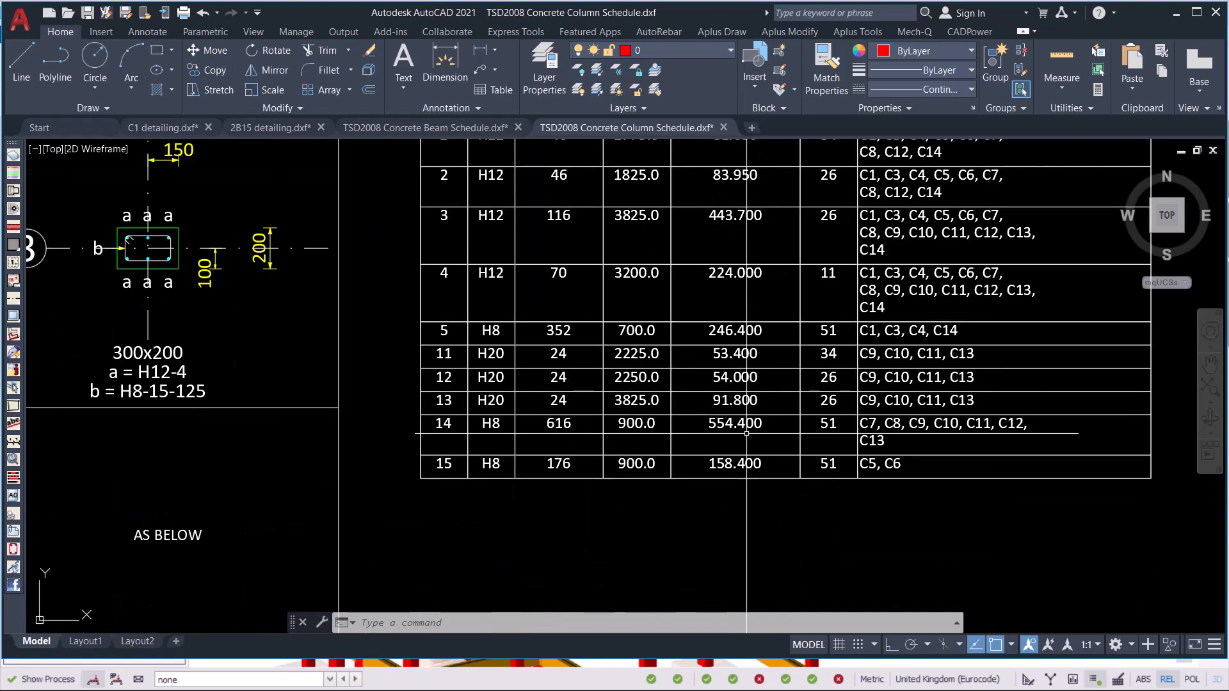